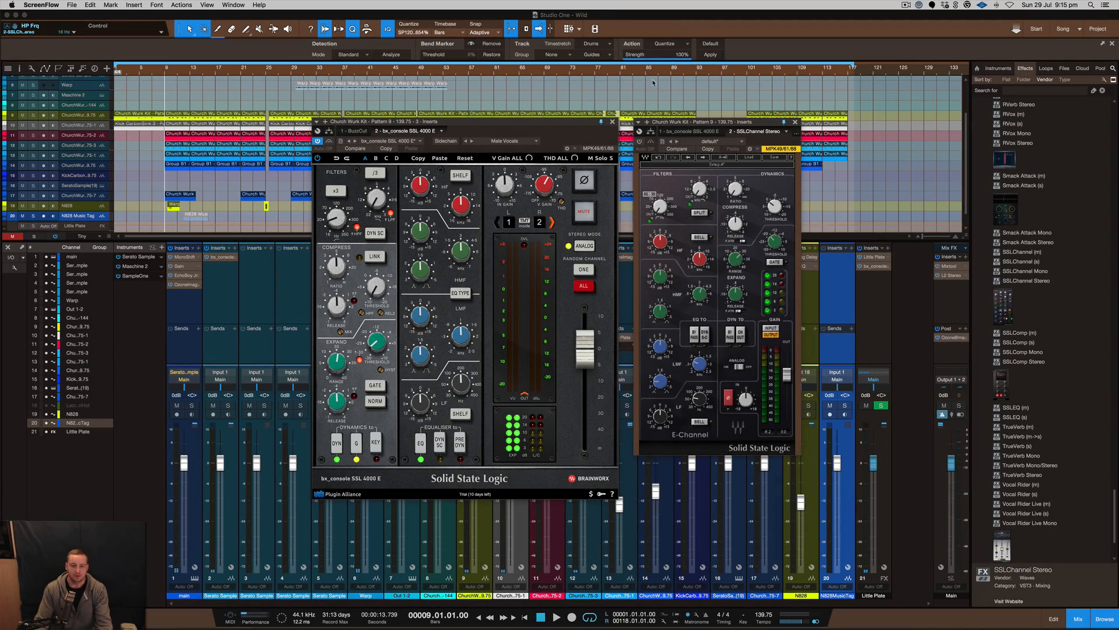
{"action": "mouse_move", "coordinate": [521, 155]}
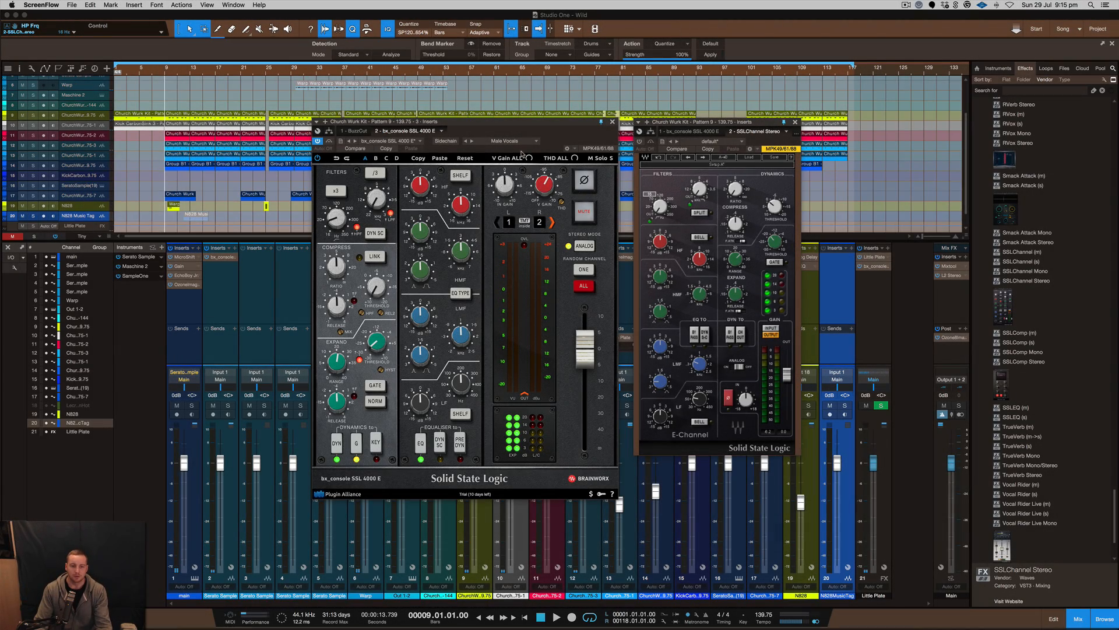
{"action": "mouse_move", "coordinate": [520, 157]}
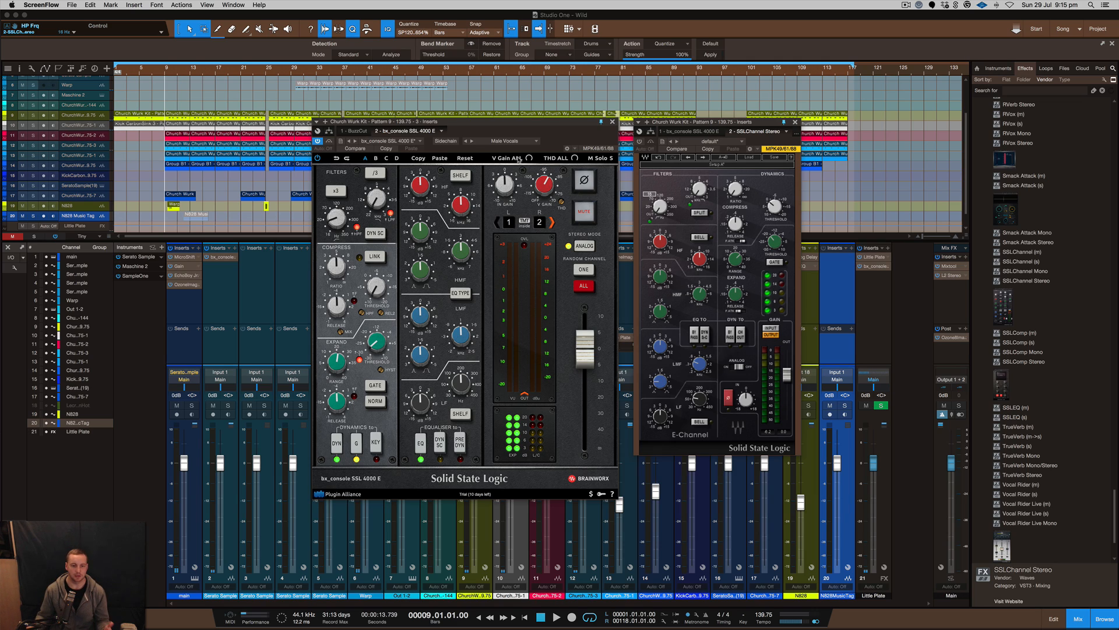
{"action": "mouse_move", "coordinate": [554, 356]}
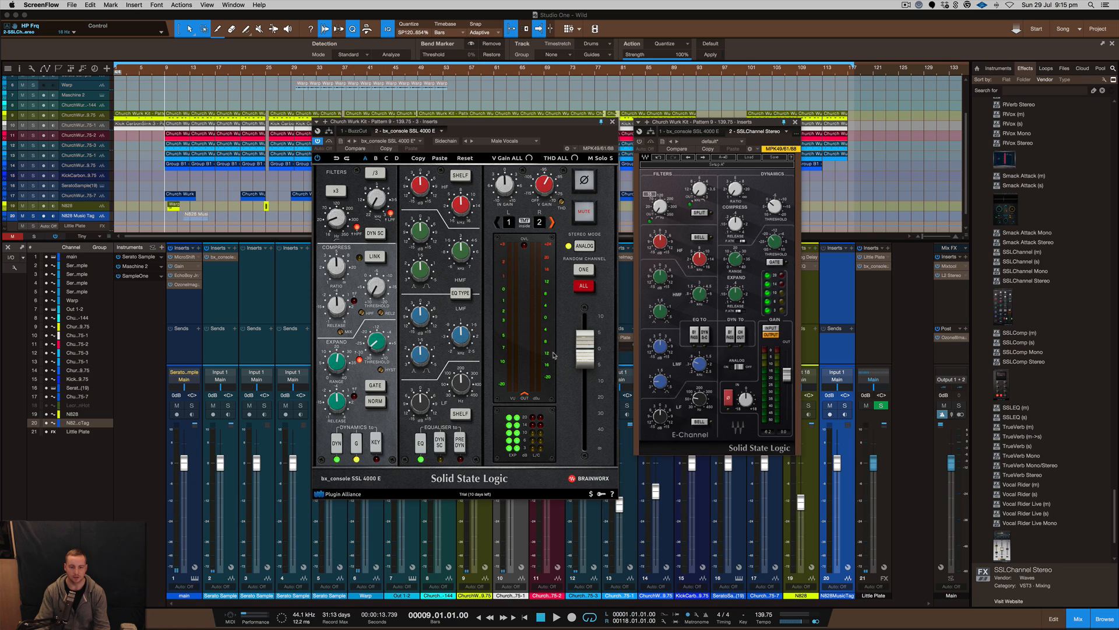
{"action": "mouse_move", "coordinate": [517, 485]}
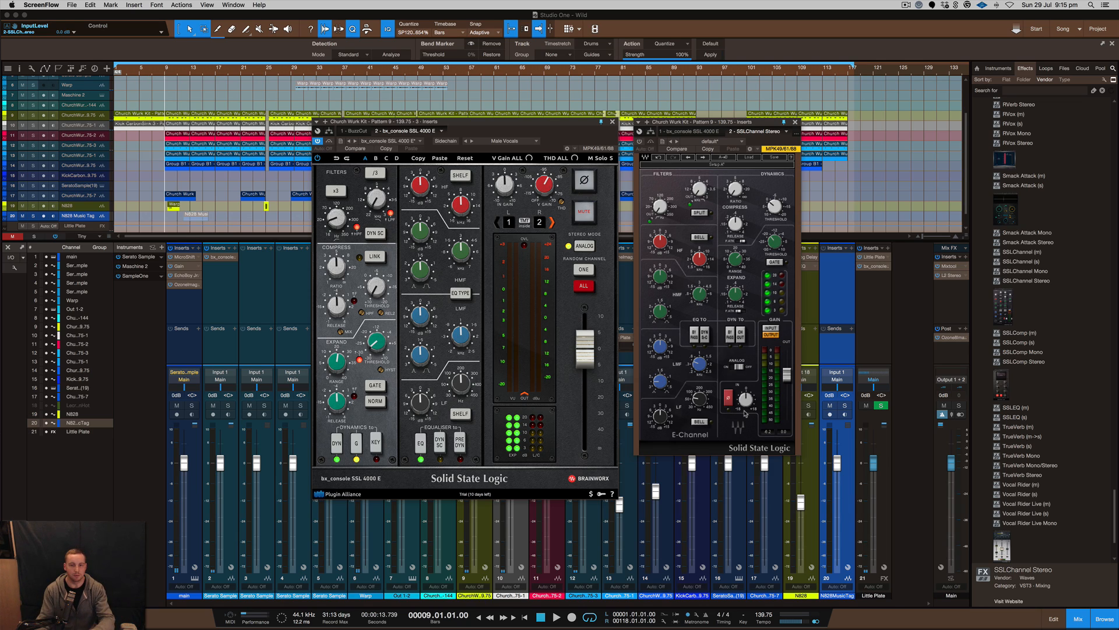
{"action": "mouse_move", "coordinate": [555, 420]}
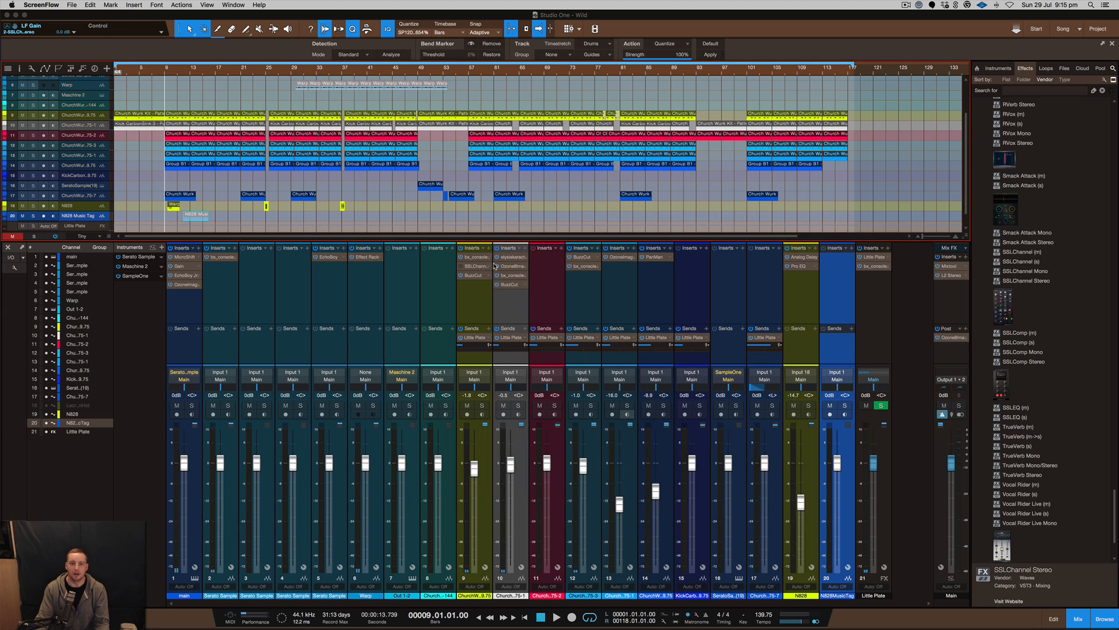
{"action": "mouse_move", "coordinate": [530, 263]}
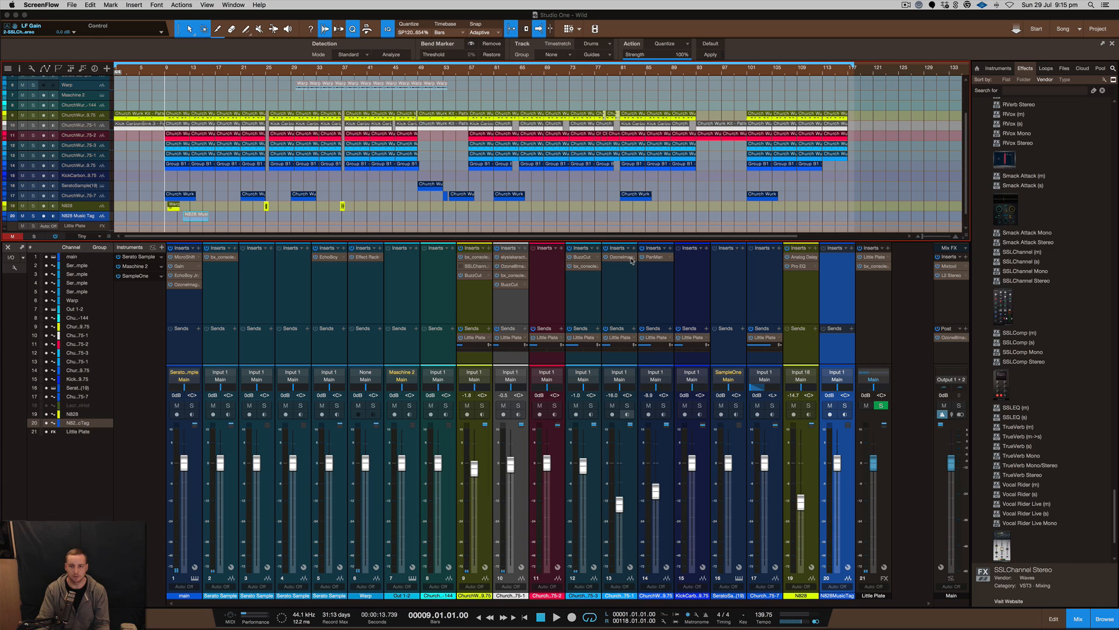
{"action": "mouse_move", "coordinate": [583, 284]}
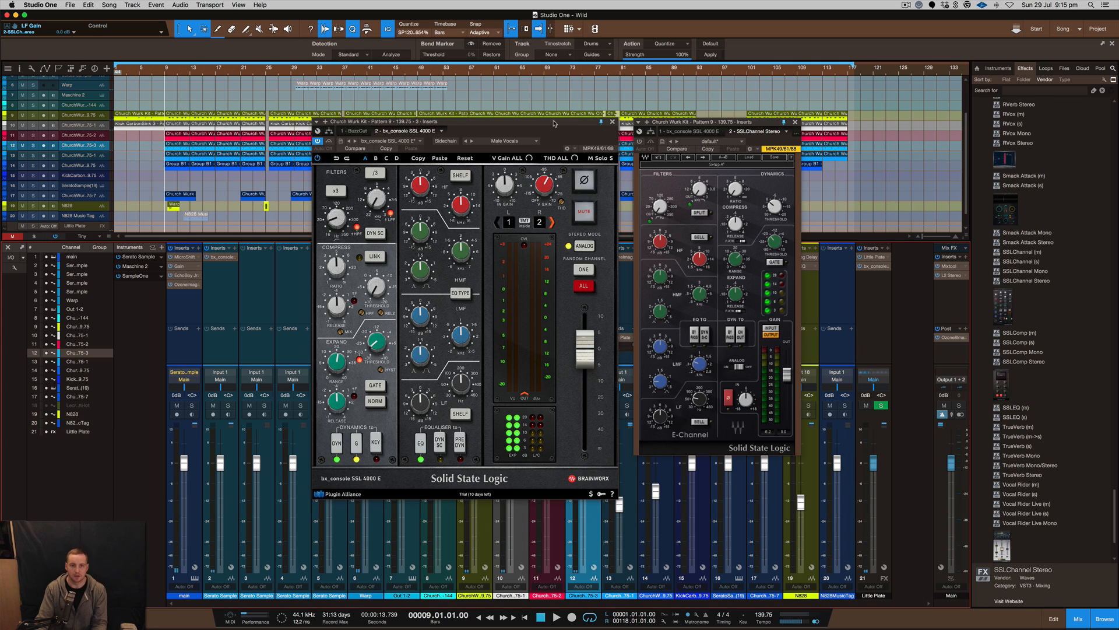
{"action": "mouse_move", "coordinate": [471, 275]}
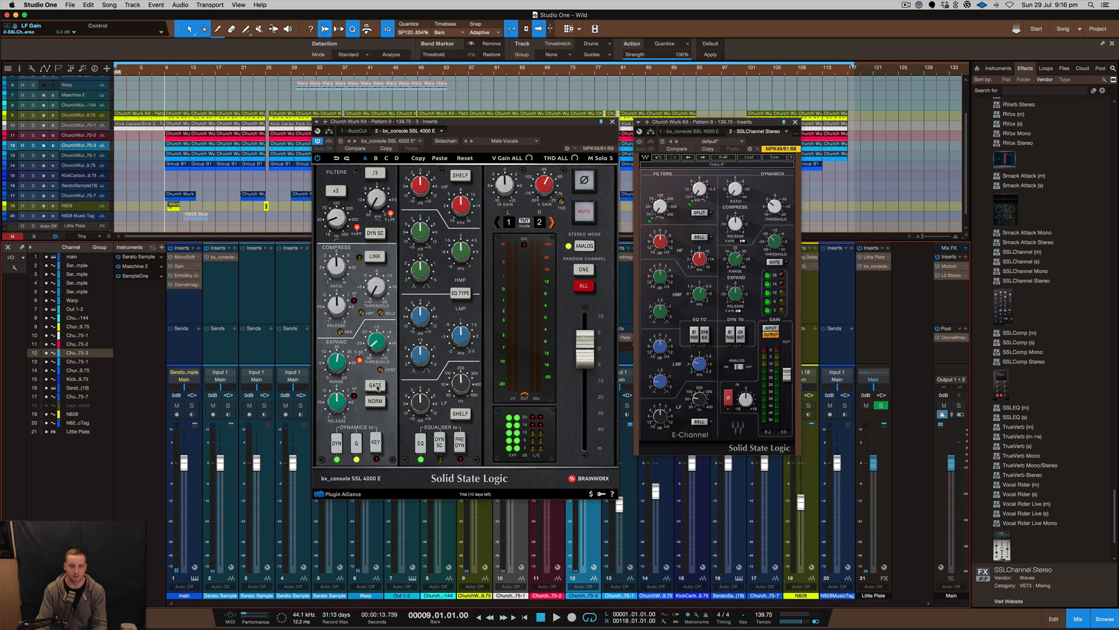
{"action": "left_click", "coordinate": [375, 389]}
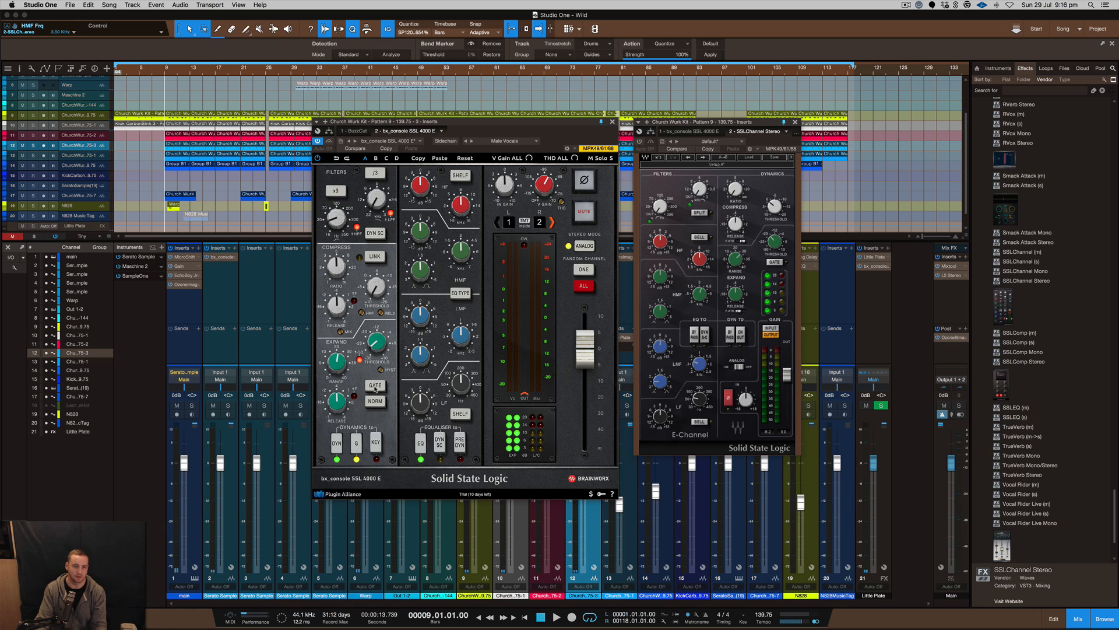
{"action": "left_click", "coordinate": [374, 386]}
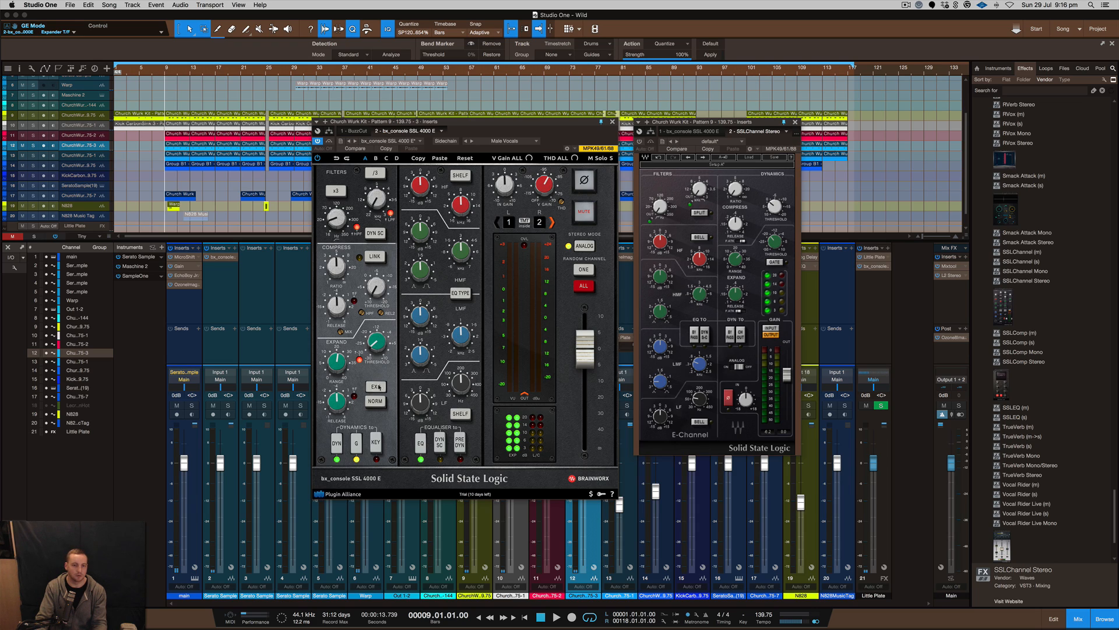
{"action": "left_click", "coordinate": [374, 386]}
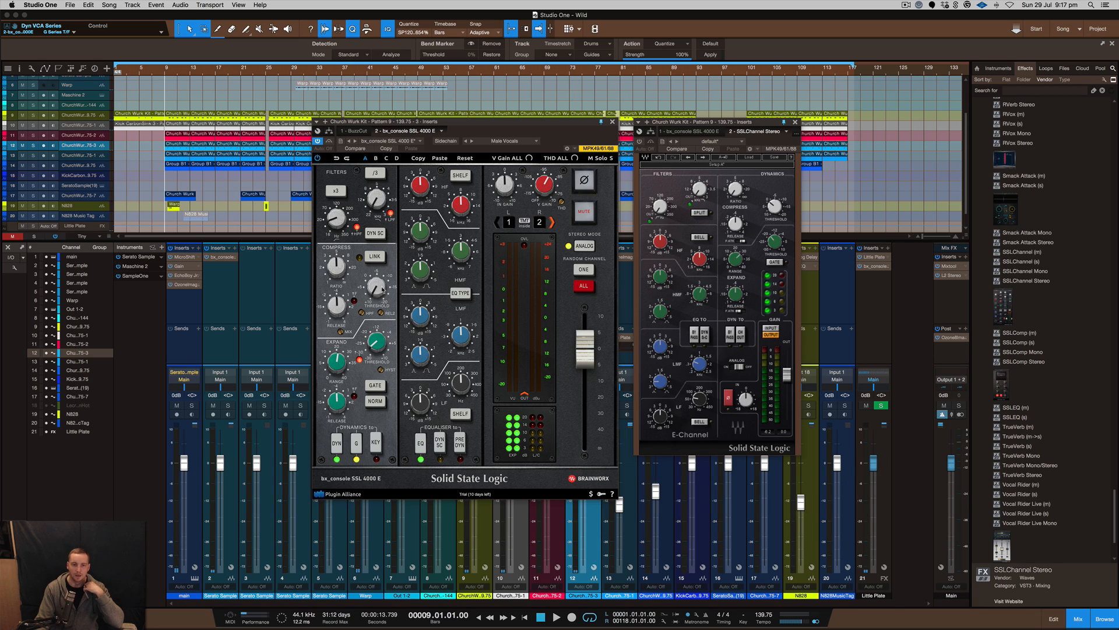
{"action": "mouse_move", "coordinate": [432, 303]}
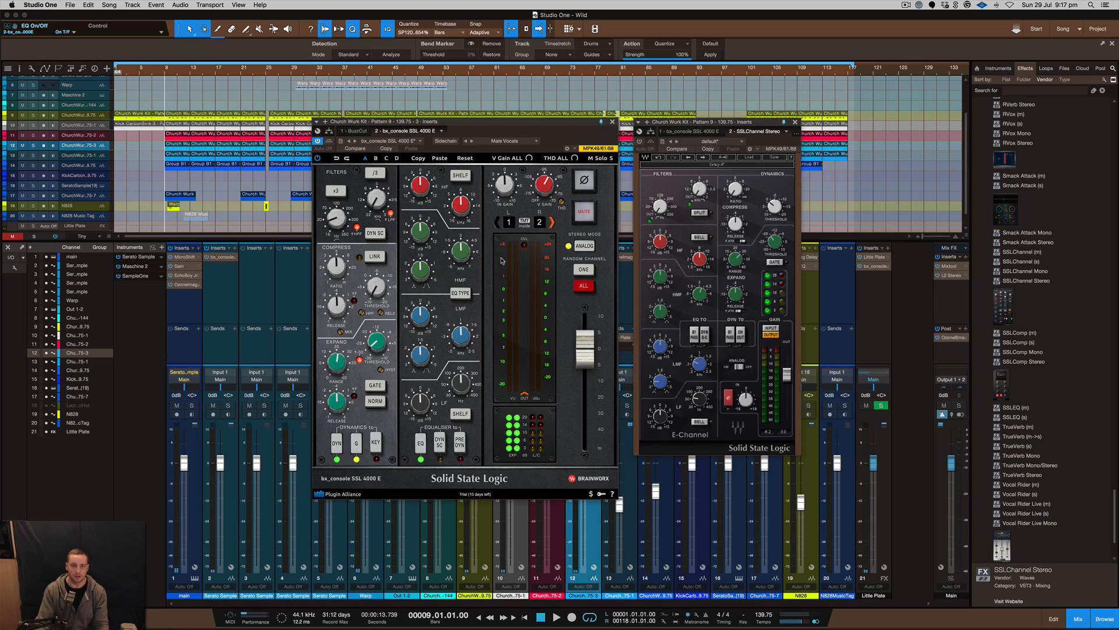
{"action": "mouse_move", "coordinate": [529, 260]}
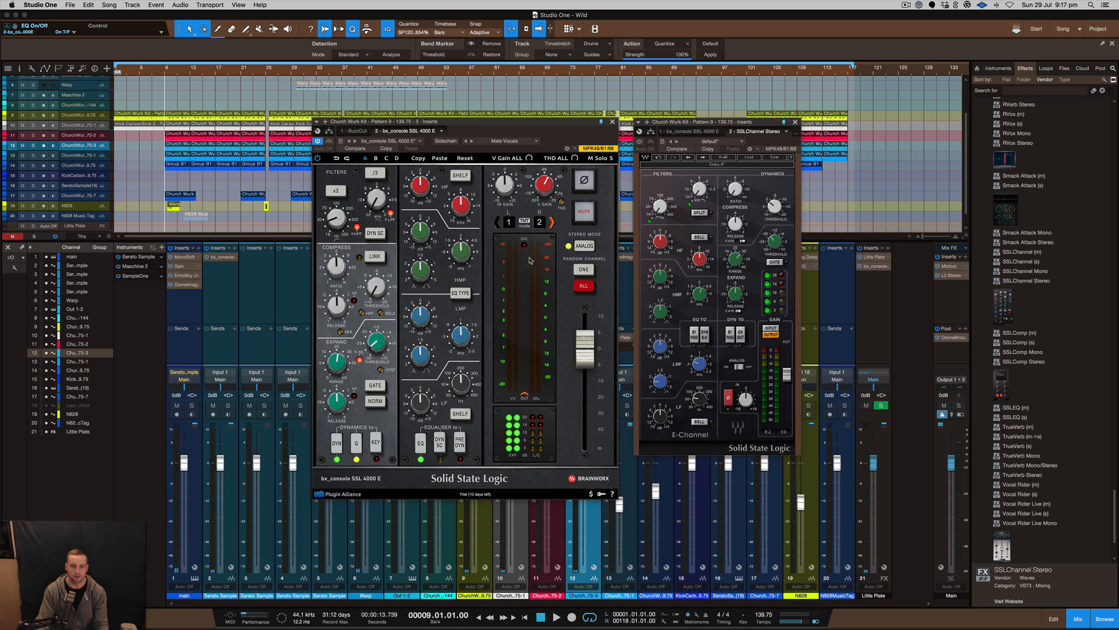
{"action": "mouse_move", "coordinate": [525, 248]}
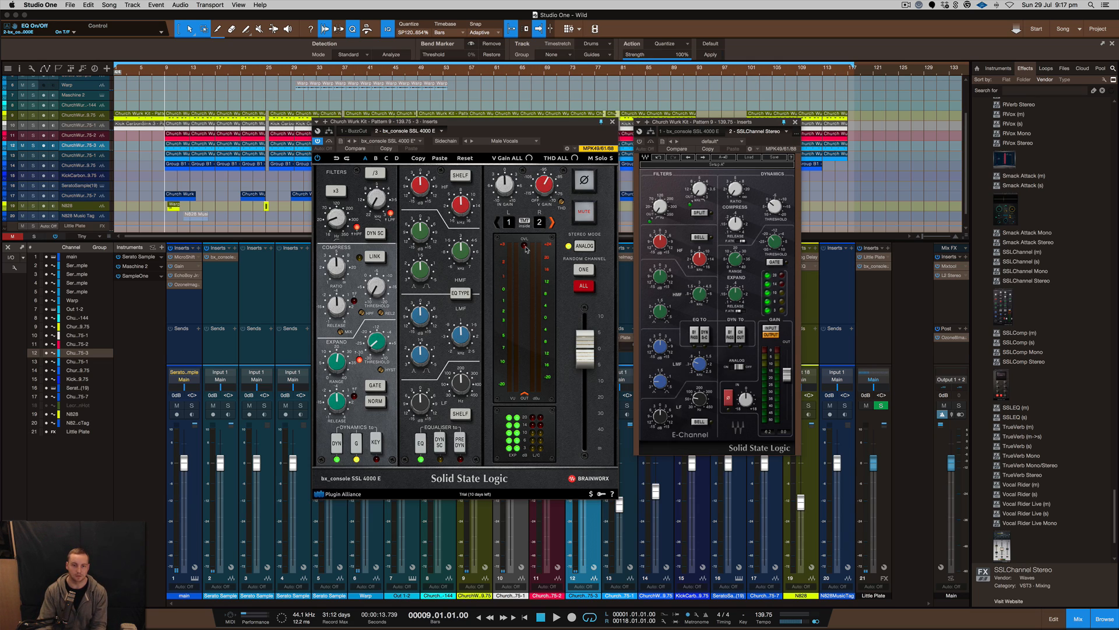
{"action": "mouse_move", "coordinate": [513, 252]}
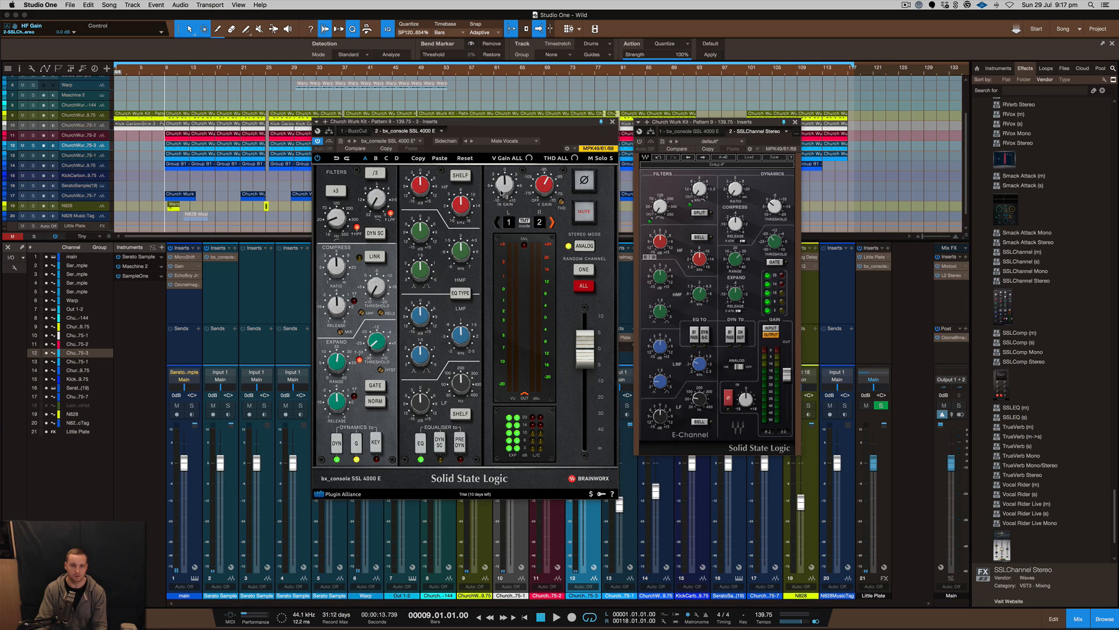
{"action": "mouse_move", "coordinate": [549, 213]}
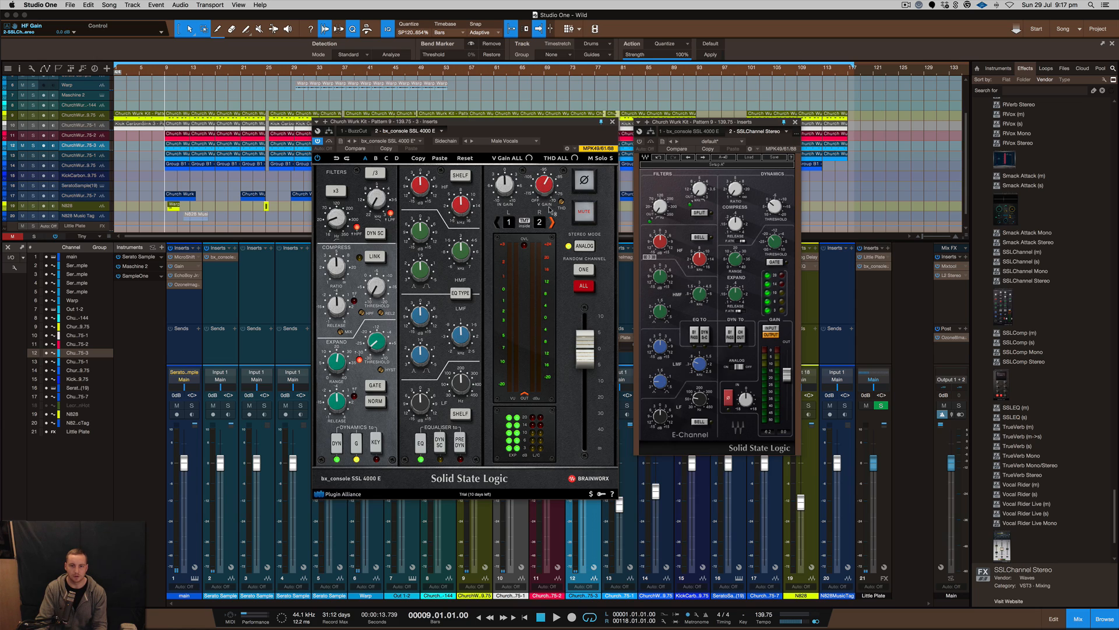
{"action": "mouse_move", "coordinate": [564, 207]}
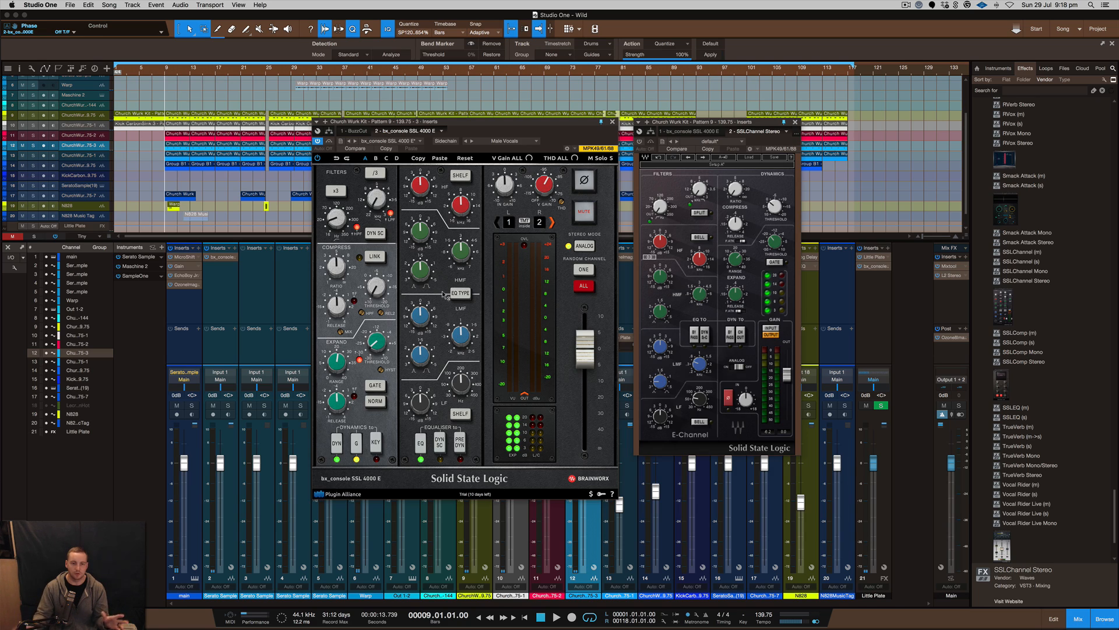
{"action": "mouse_move", "coordinate": [521, 223]}
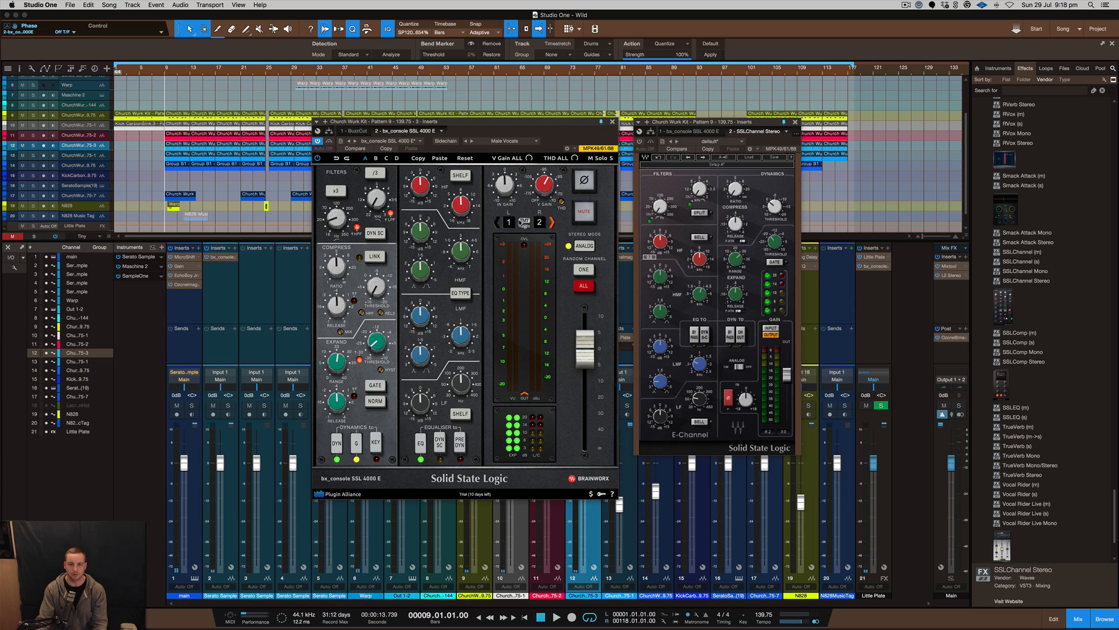
{"action": "mouse_move", "coordinate": [552, 259]}
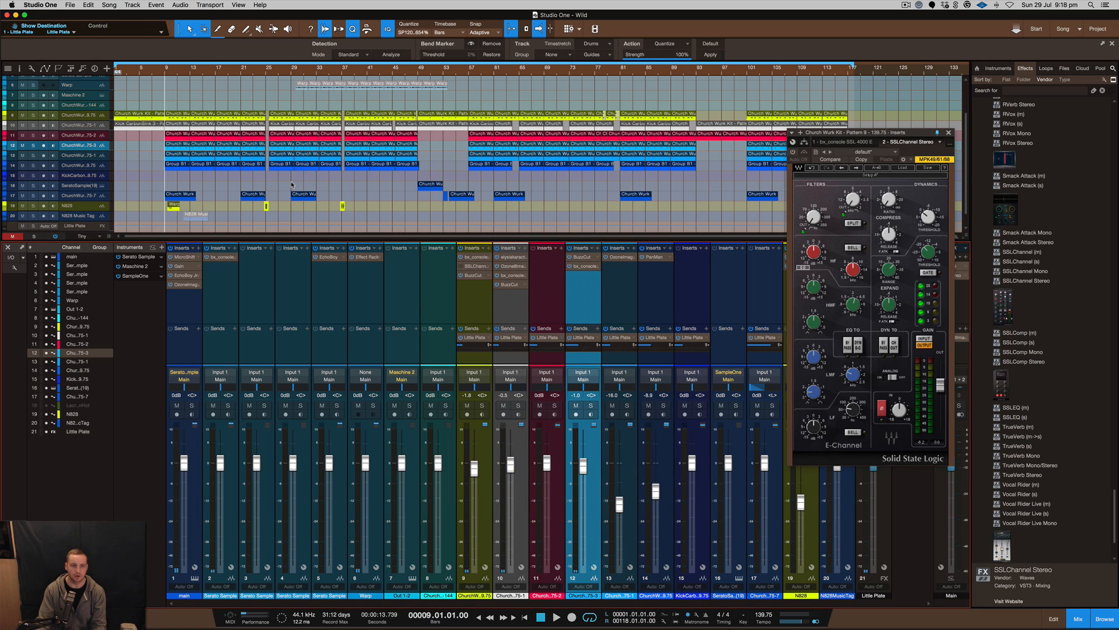
{"action": "mouse_move", "coordinate": [584, 271]}
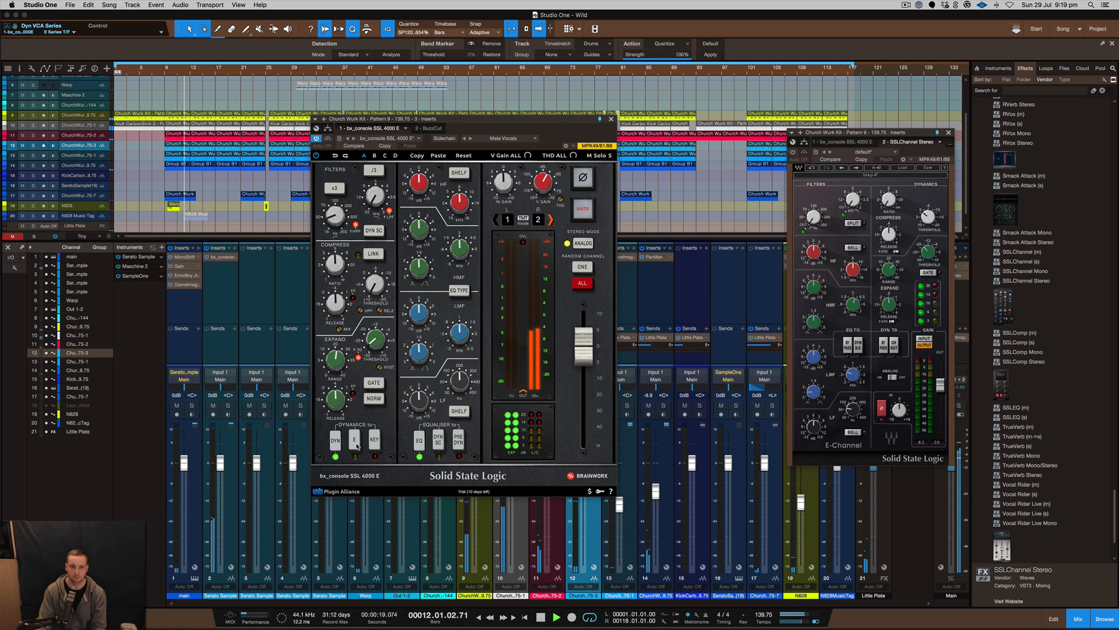
Stop playback, leaving the bx_console SSL 4000 E and E-Channel windows open.
{"action": "left_click", "coordinate": [354, 440]}
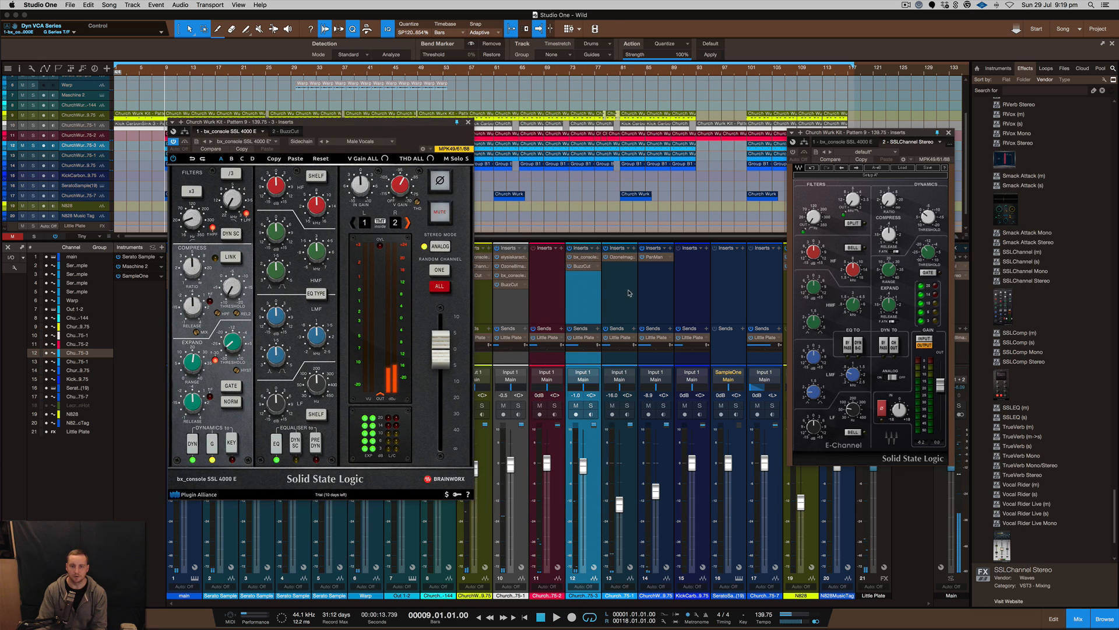
{"action": "mouse_move", "coordinate": [583, 271]}
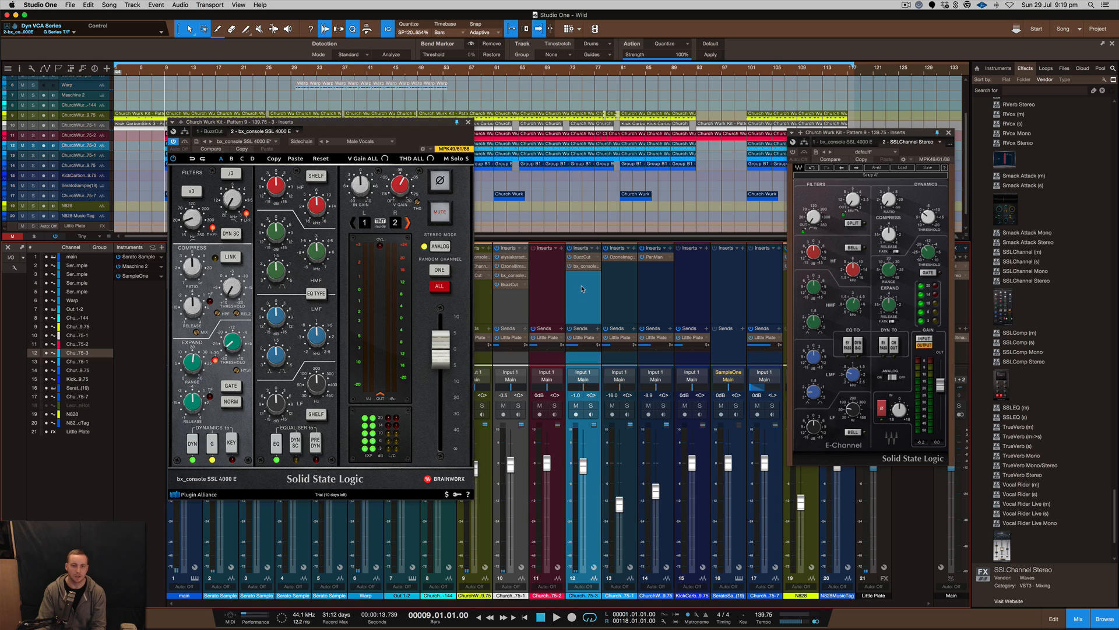
{"action": "mouse_move", "coordinate": [601, 169]}
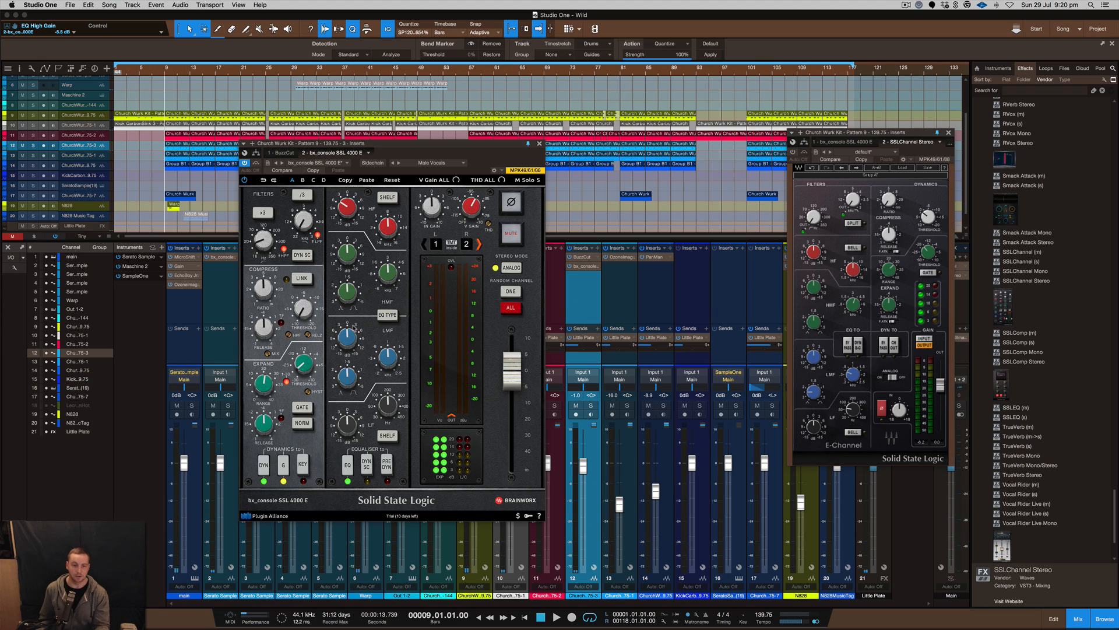
{"action": "mouse_move", "coordinate": [354, 328]}
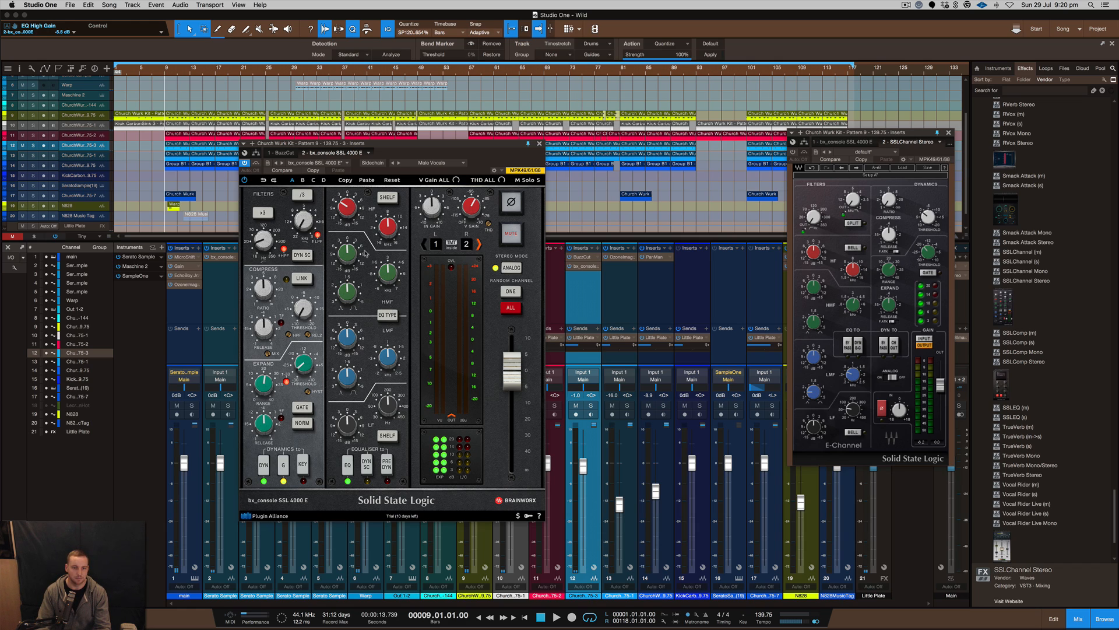
{"action": "mouse_move", "coordinate": [347, 267]}
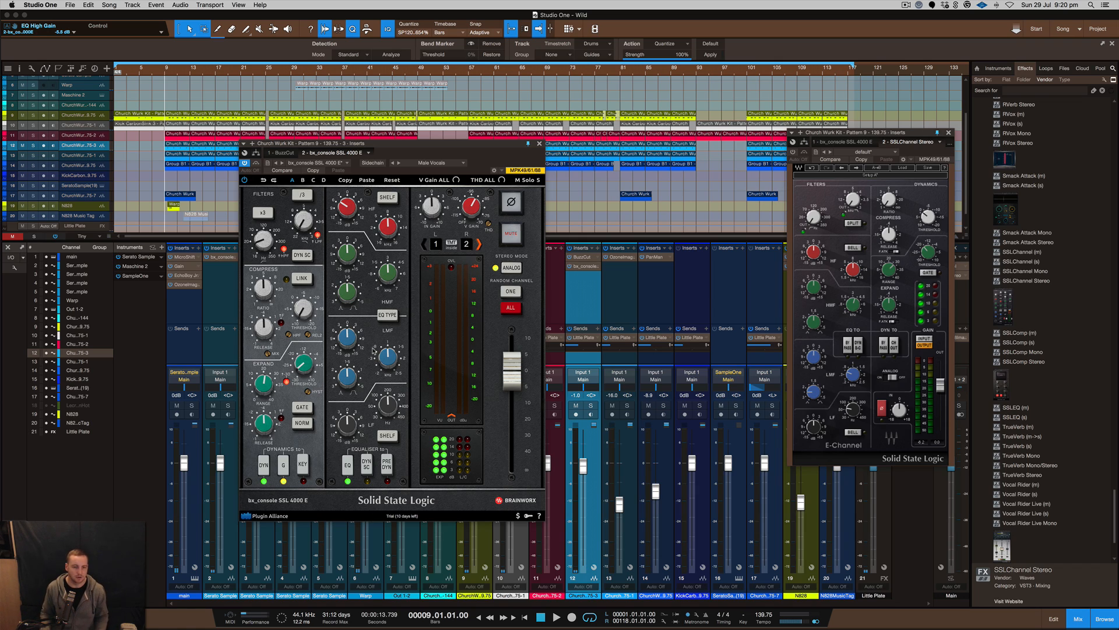
{"action": "mouse_move", "coordinate": [573, 258]}
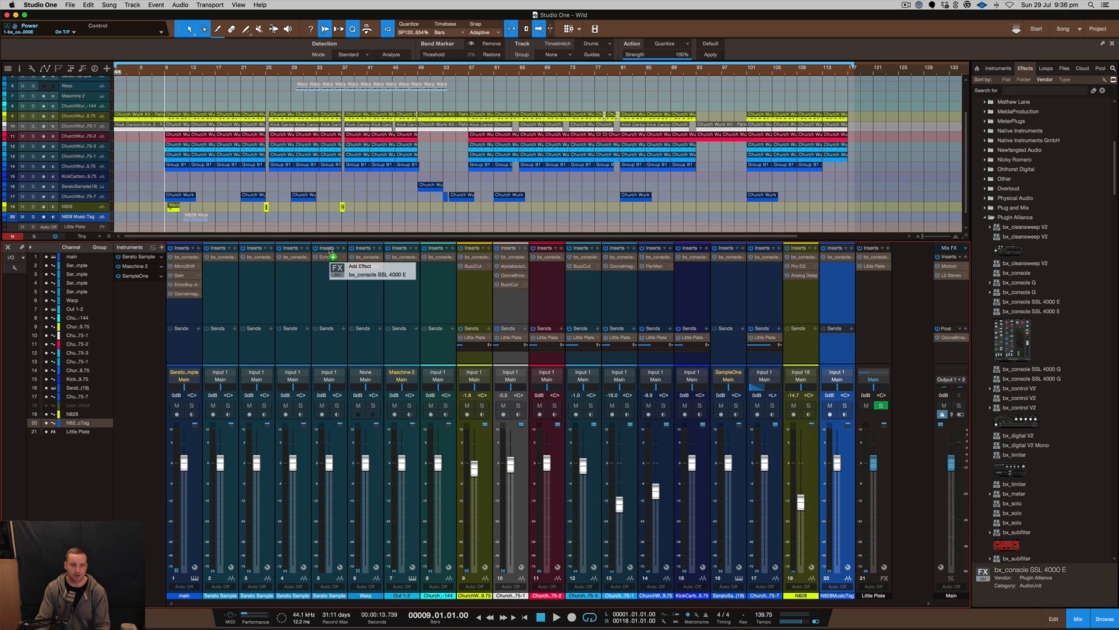
Put bx_console SSL 4000 E on Serato Sample's first insert, then close its window.
{"action": "left_click", "coordinate": [379, 273]}
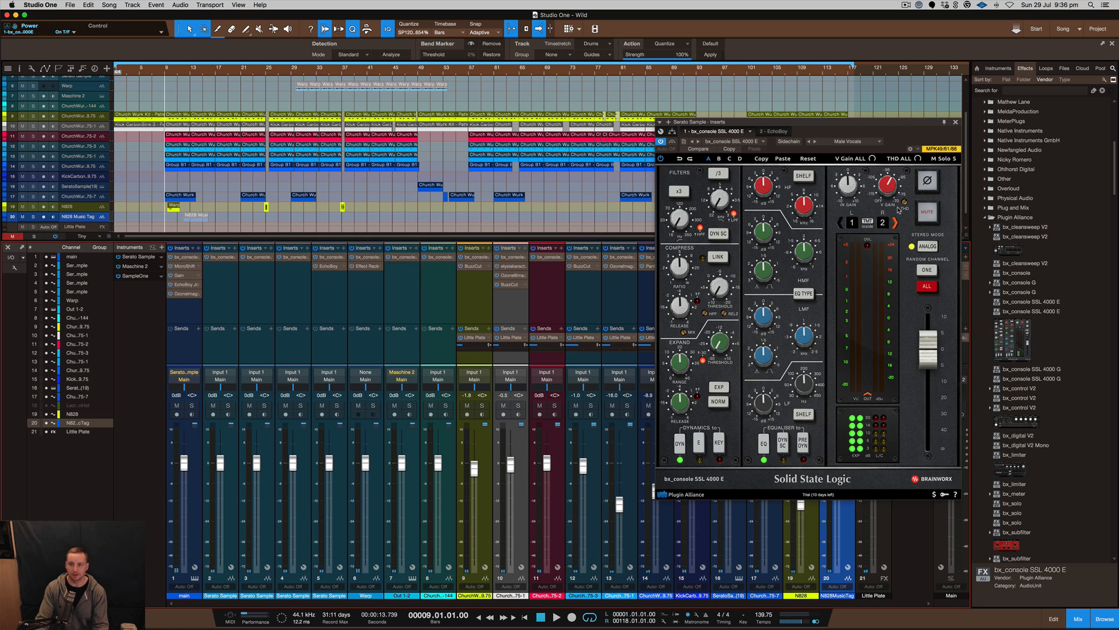
{"action": "mouse_move", "coordinate": [945, 124]}
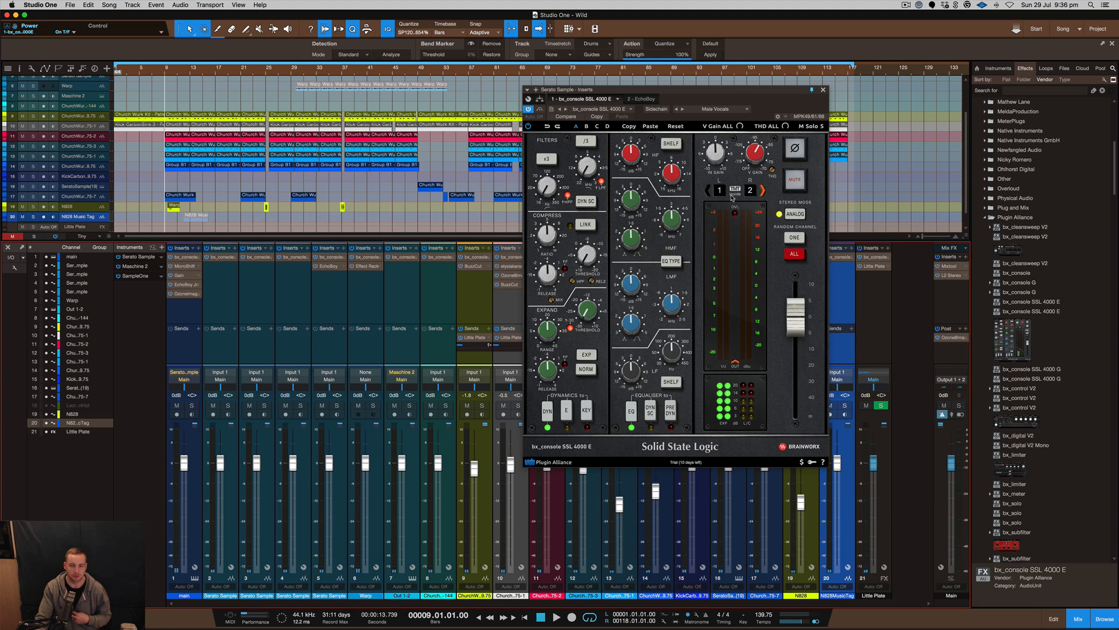
{"action": "mouse_move", "coordinate": [921, 127]}
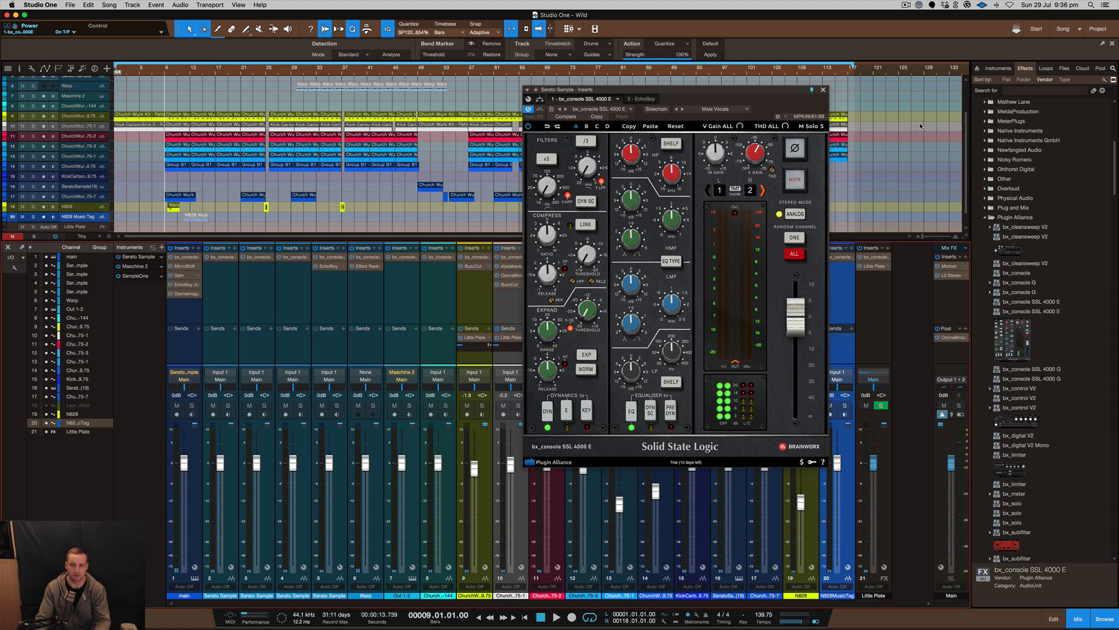
{"action": "left_click", "coordinate": [823, 90]}
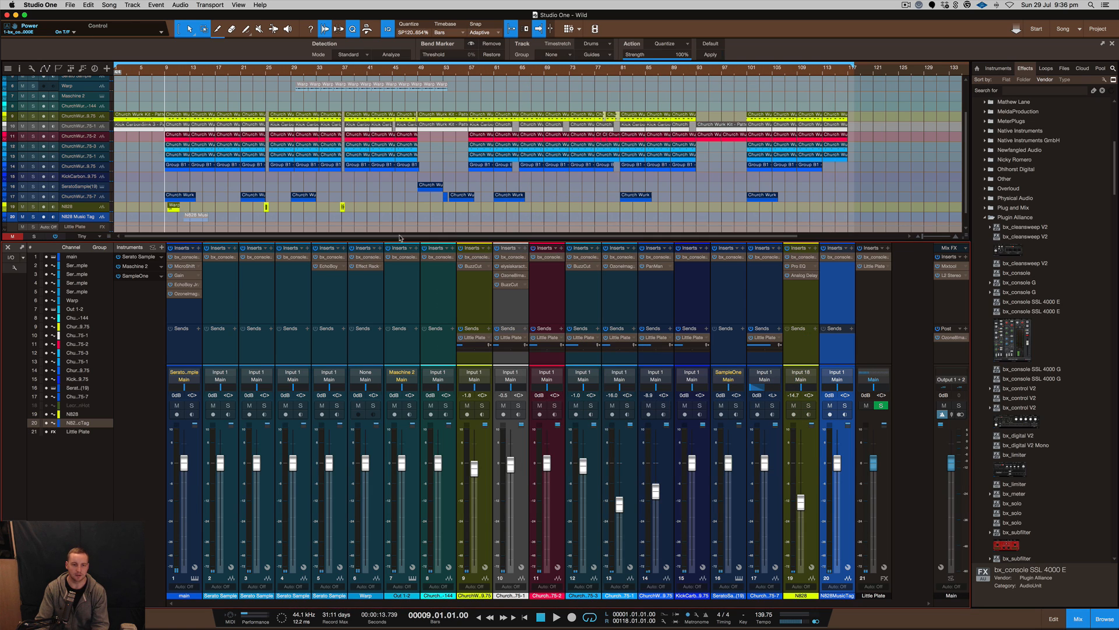
{"action": "mouse_move", "coordinate": [851, 58]}
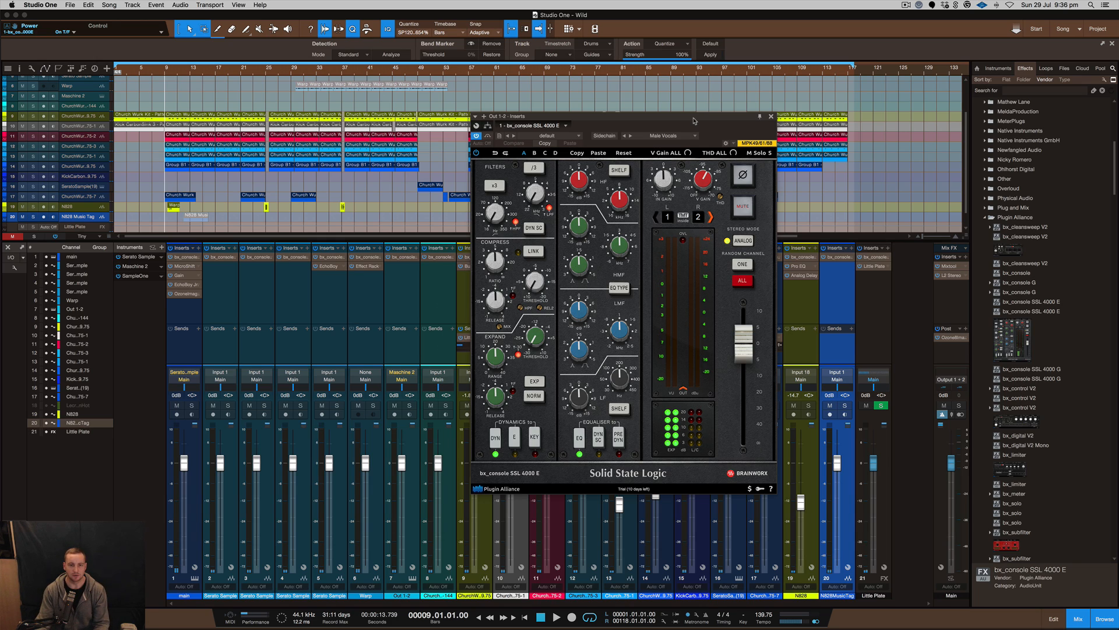
{"action": "mouse_move", "coordinate": [672, 251]}
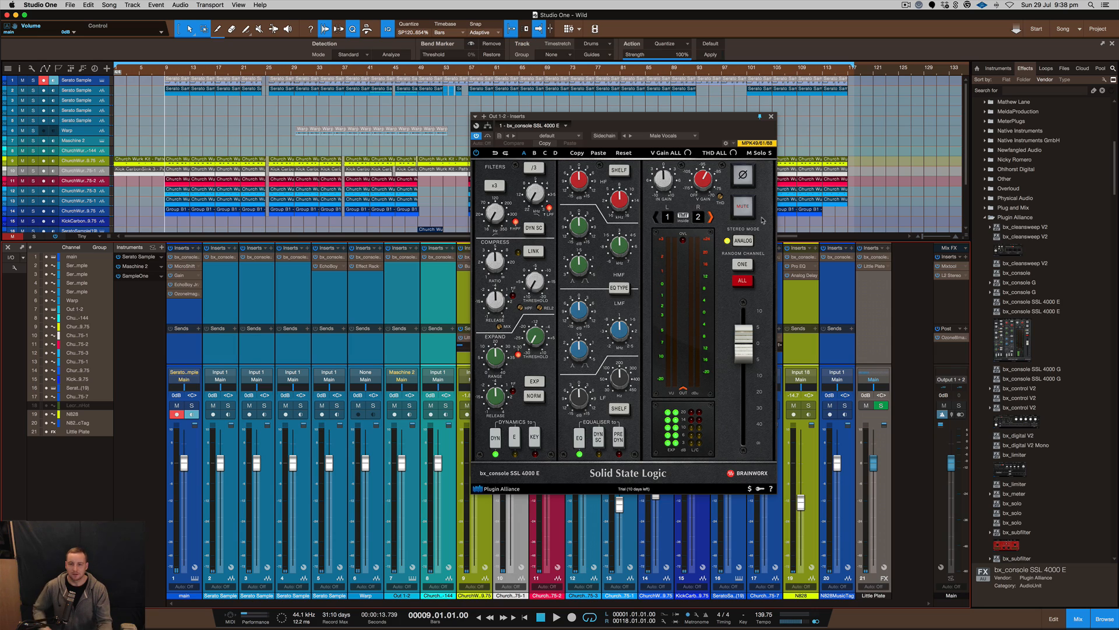
{"action": "mouse_move", "coordinate": [837, 343]}
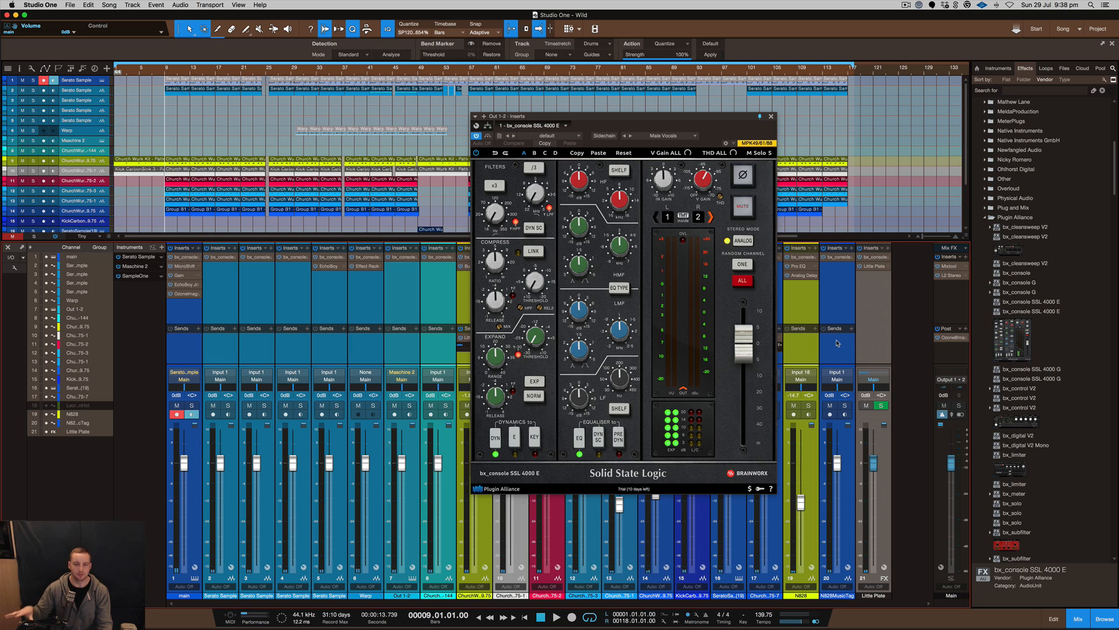
{"action": "mouse_move", "coordinate": [871, 331]}
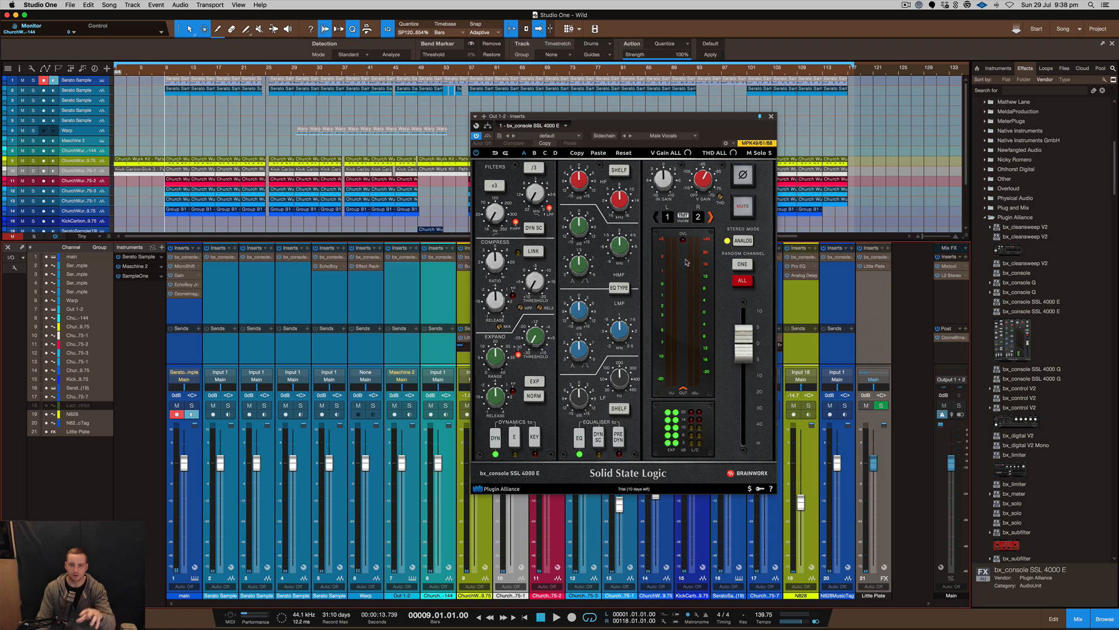
Randomize channel numbers for all bx_console instances and confirm the warning dialog.
{"action": "left_click", "coordinate": [742, 280]}
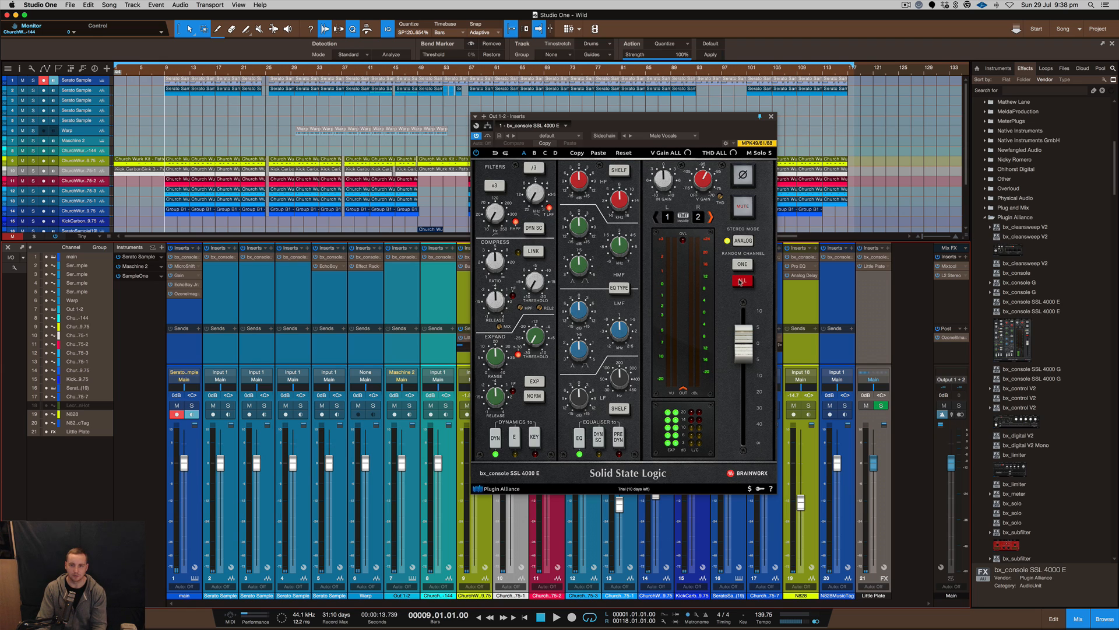
{"action": "left_click", "coordinate": [742, 280]}
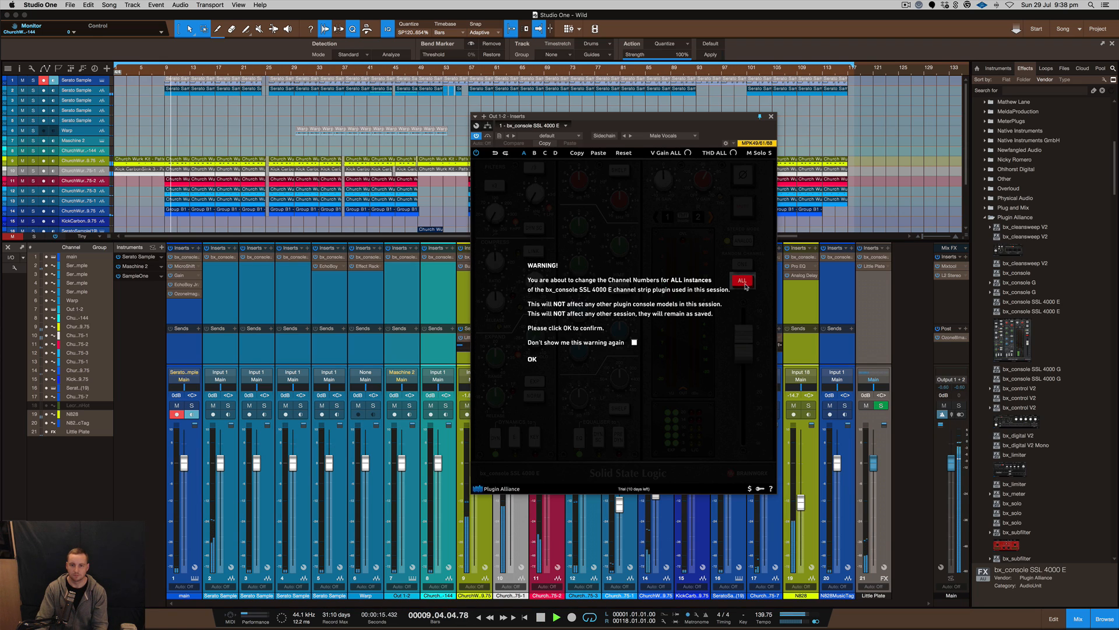
{"action": "left_click", "coordinate": [532, 359]}
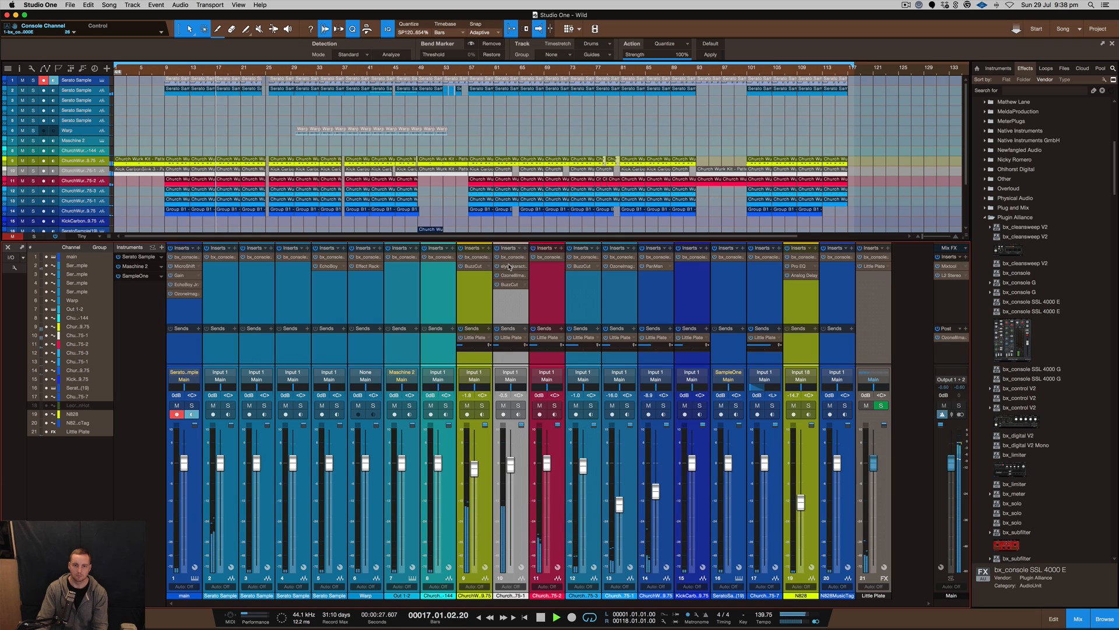
Open the bx_console insert on Church Wurk Kit Pattern 9 alongside a Pro EQ.
{"action": "left_click", "coordinate": [511, 257]}
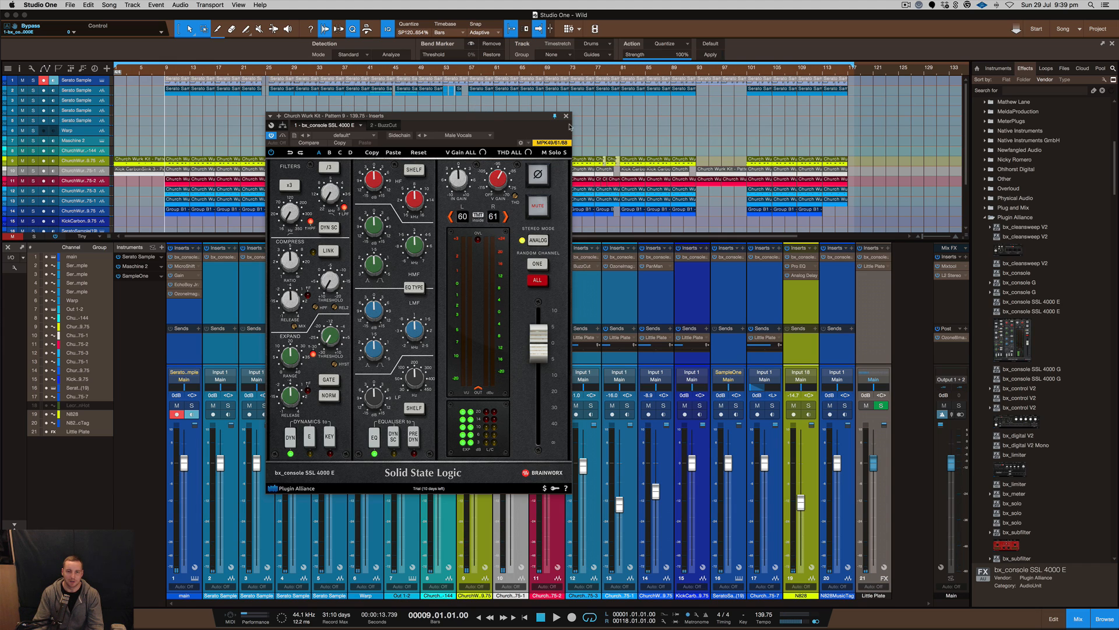
{"action": "left_click", "coordinate": [566, 115]}
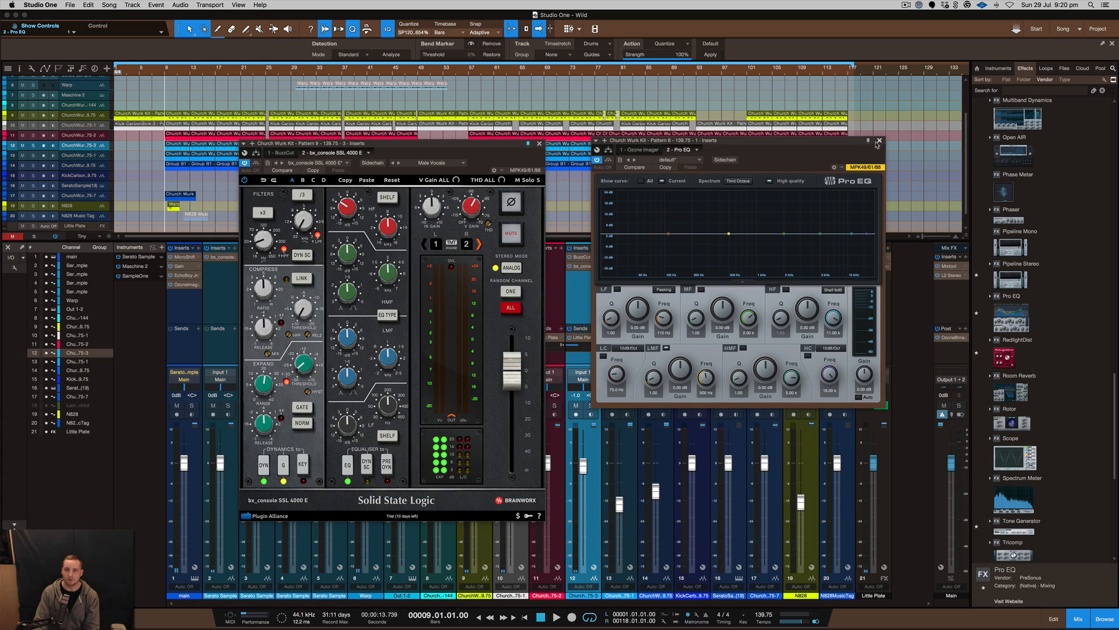
Close the Pro EQ window and remove Pro EQ from the drum channel's inserts.
{"action": "left_click", "coordinate": [881, 141]}
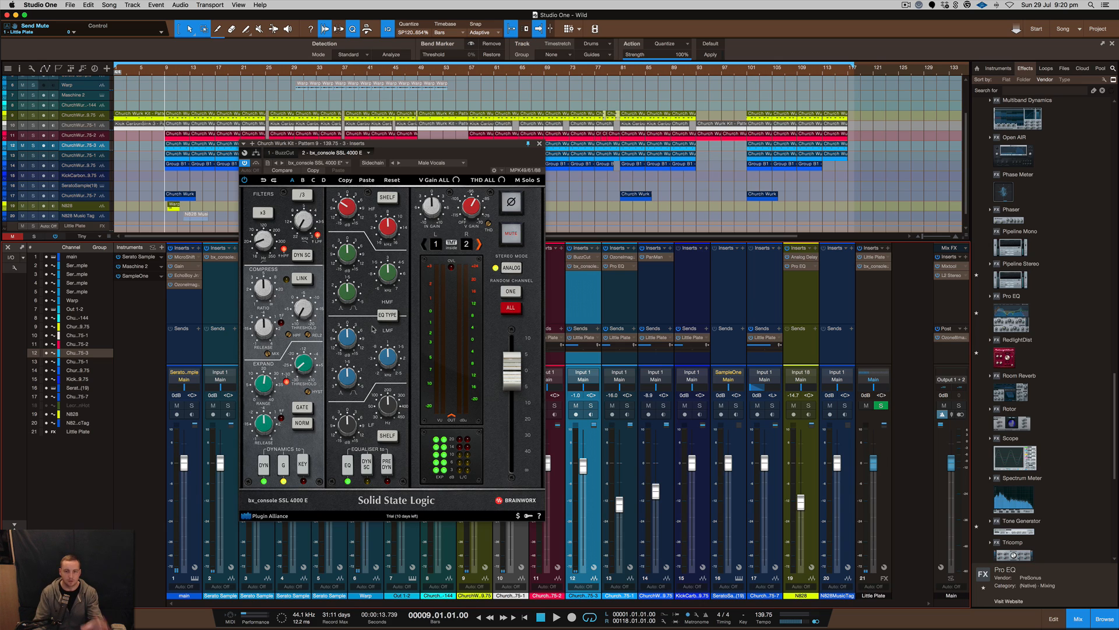
{"action": "right_click", "coordinate": [620, 266]}
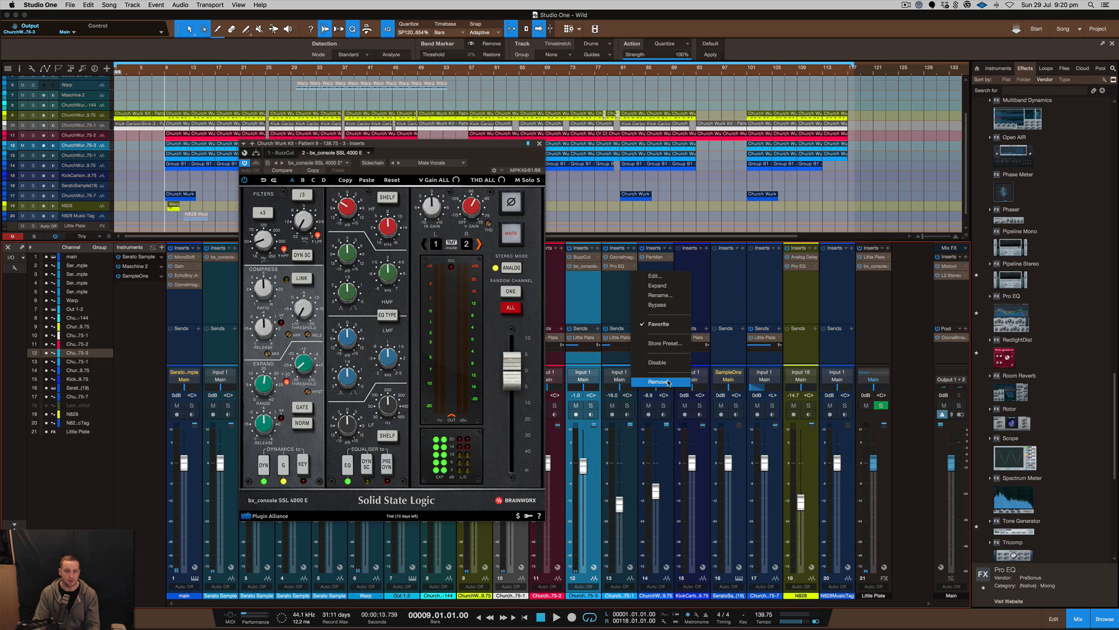
{"action": "left_click", "coordinate": [658, 381]}
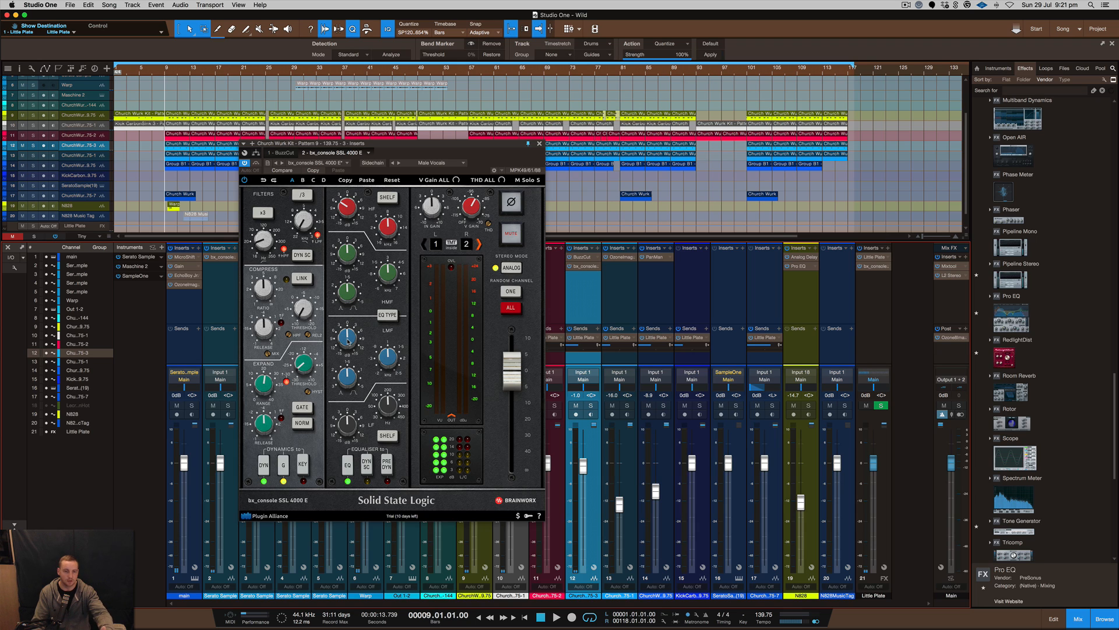
{"action": "mouse_move", "coordinate": [442, 152]}
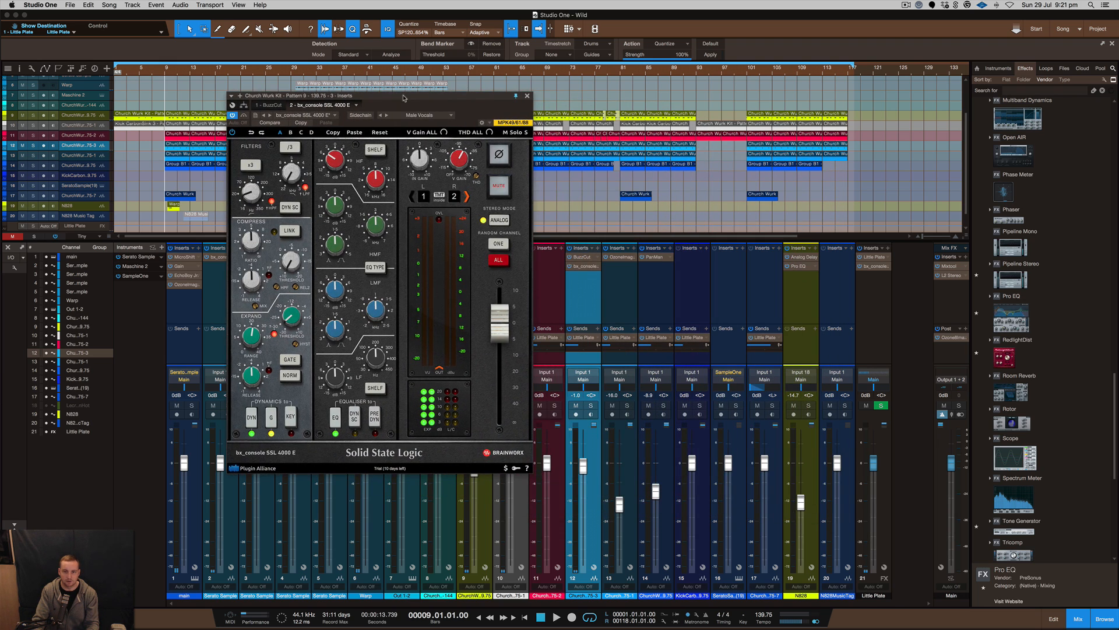
{"action": "mouse_move", "coordinate": [1066, 371]}
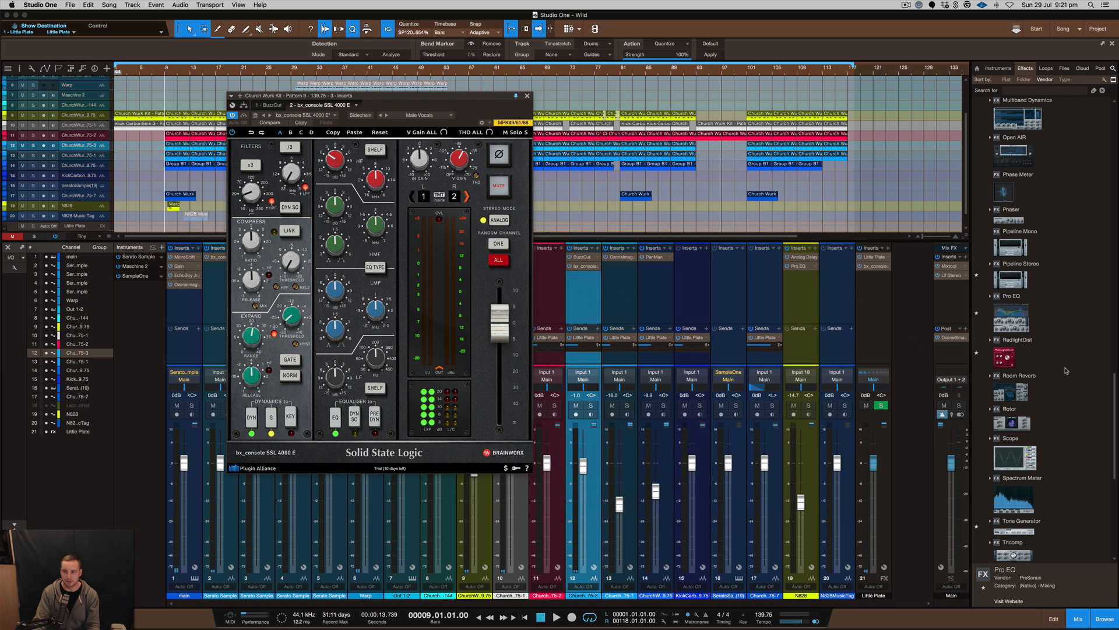
Scroll the Effects browser down to the Waves plugins.
{"action": "scroll", "scroll_direction": "down", "scroll_amount": 3}
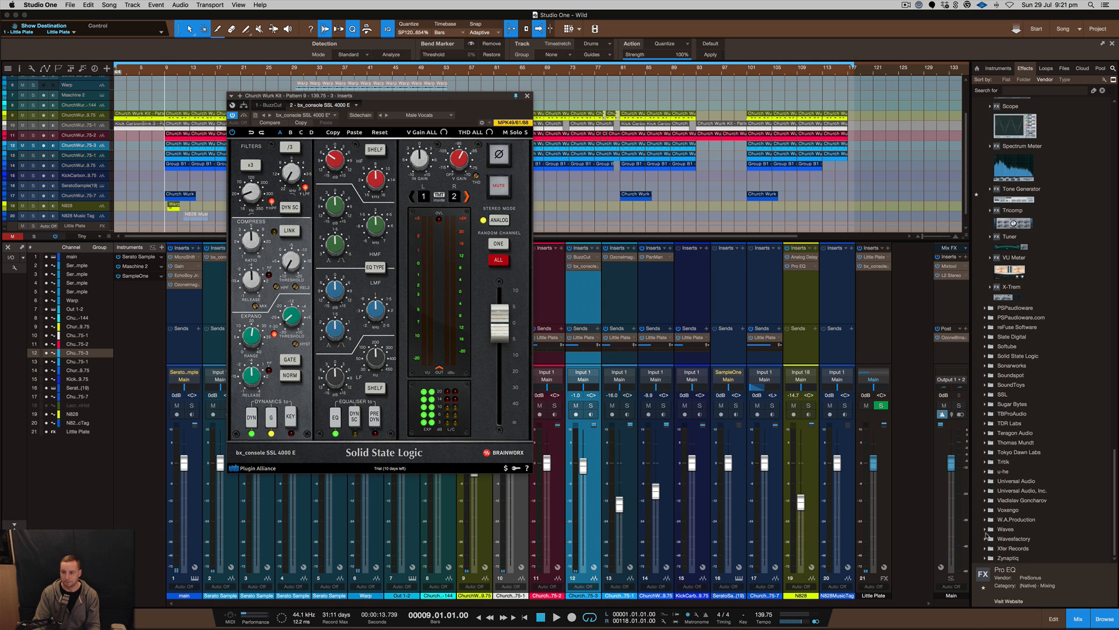
{"action": "scroll", "scroll_direction": "down", "scroll_amount": 3}
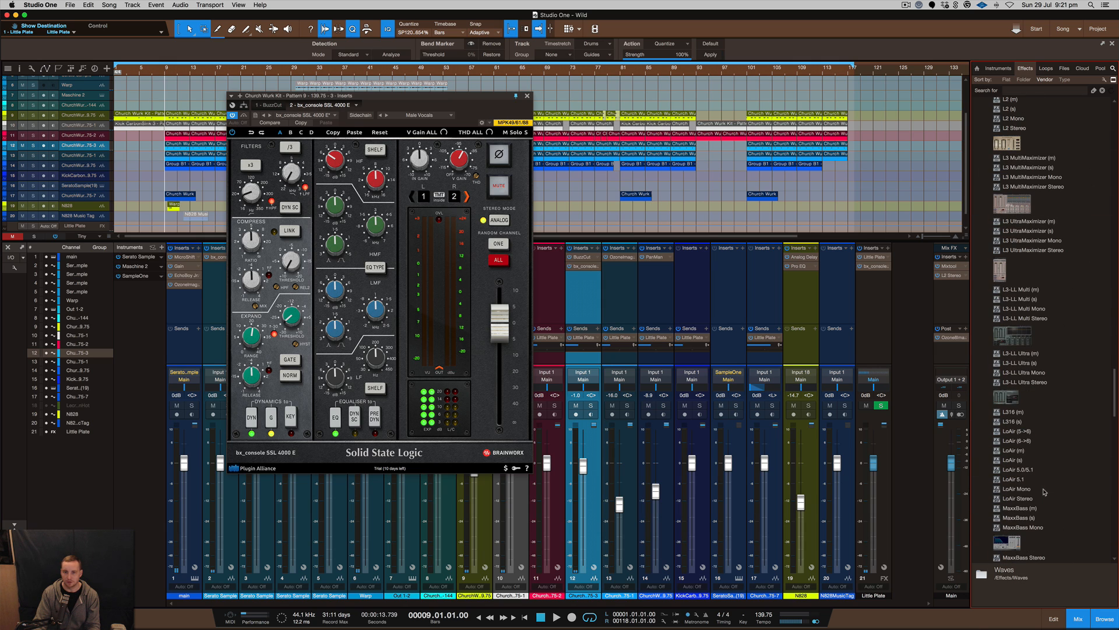
{"action": "scroll", "scroll_direction": "down", "scroll_amount": 3}
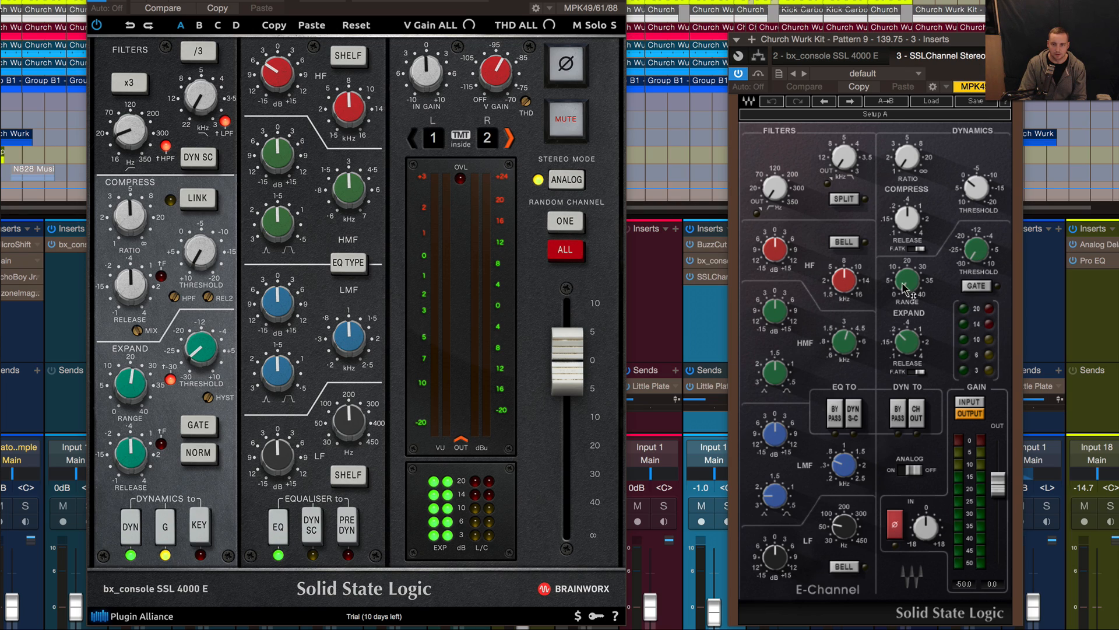
Adjust SSLChannel dynamics threshold, enable GATE, set expander range and high-pass frequency.
{"action": "left_click_drag", "start_coordinate": [907, 280], "coordinate": [910, 286]}
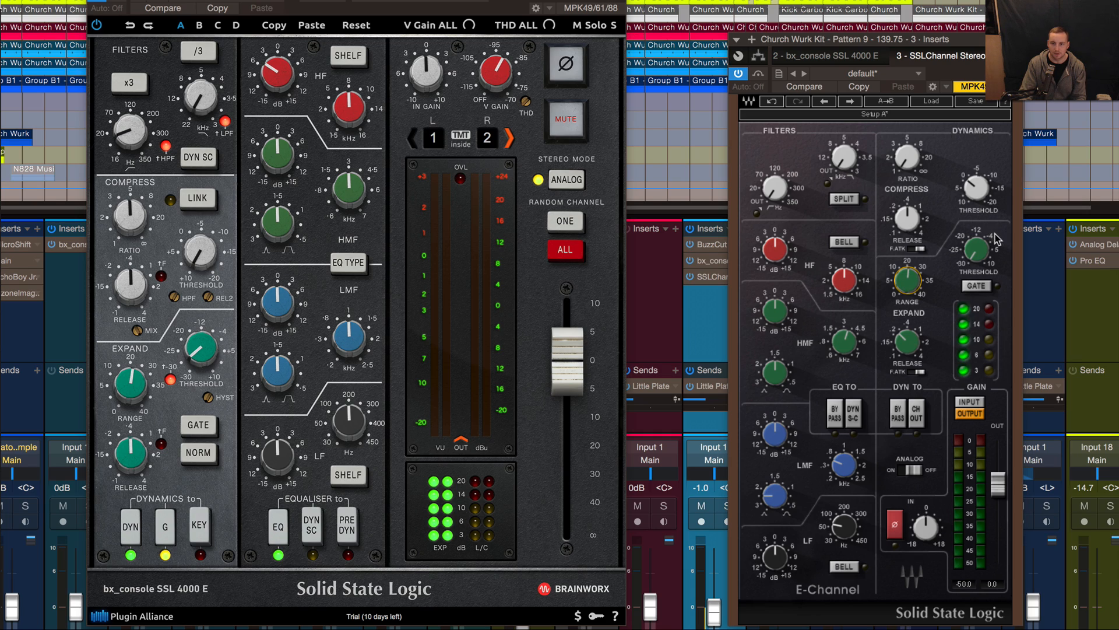
{"action": "left_click_drag", "start_coordinate": [974, 250], "coordinate": [974, 242]}
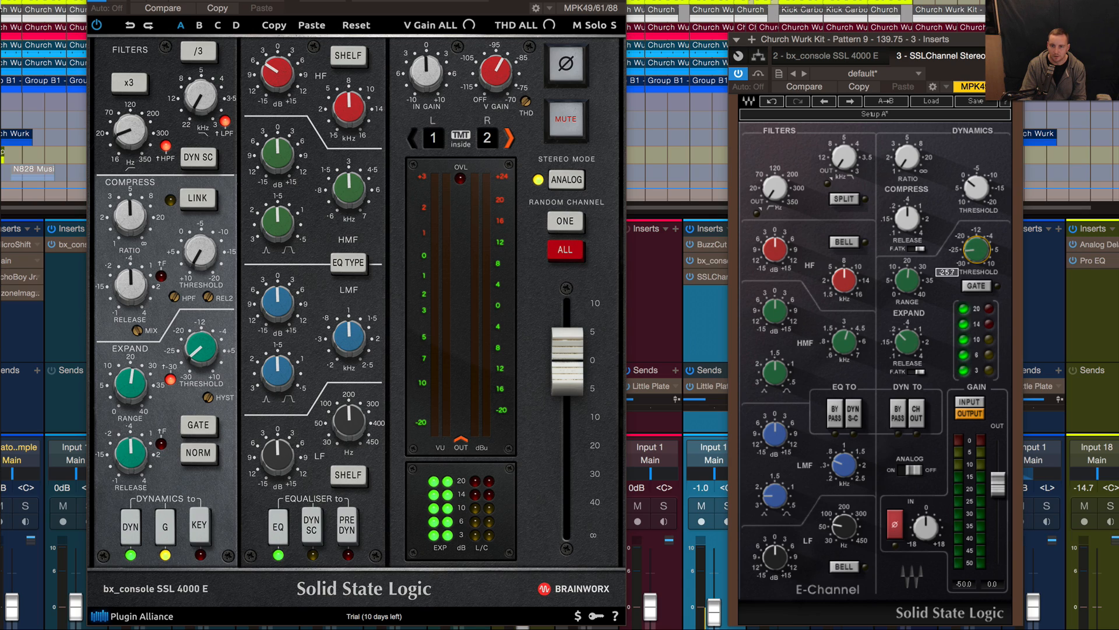
{"action": "left_click_drag", "start_coordinate": [976, 249], "coordinate": [976, 271]}
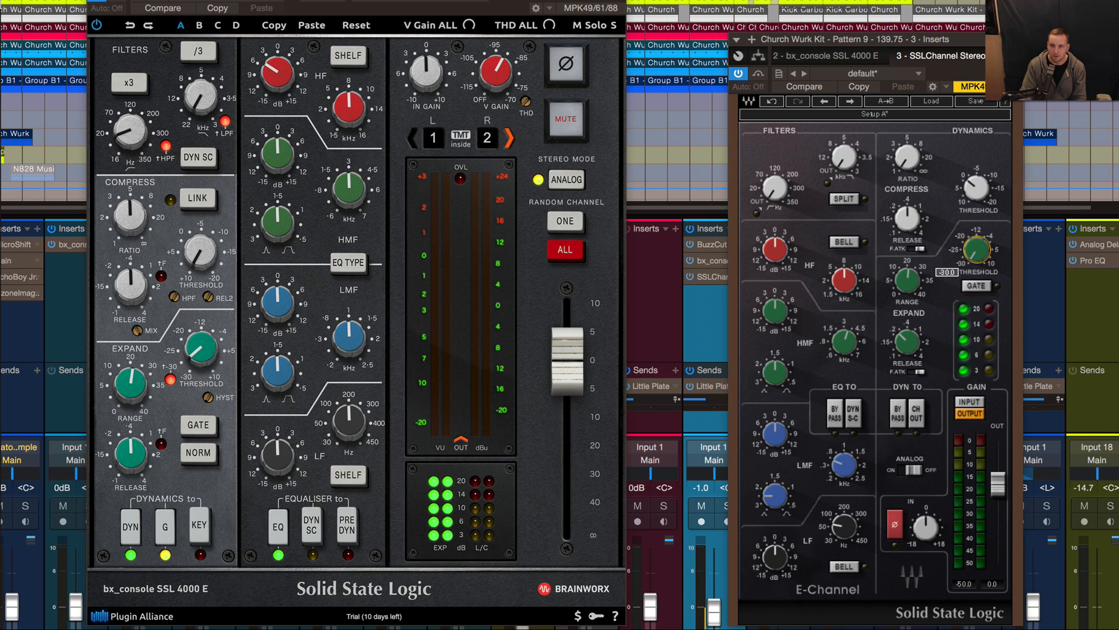
{"action": "left_click", "coordinate": [977, 286]}
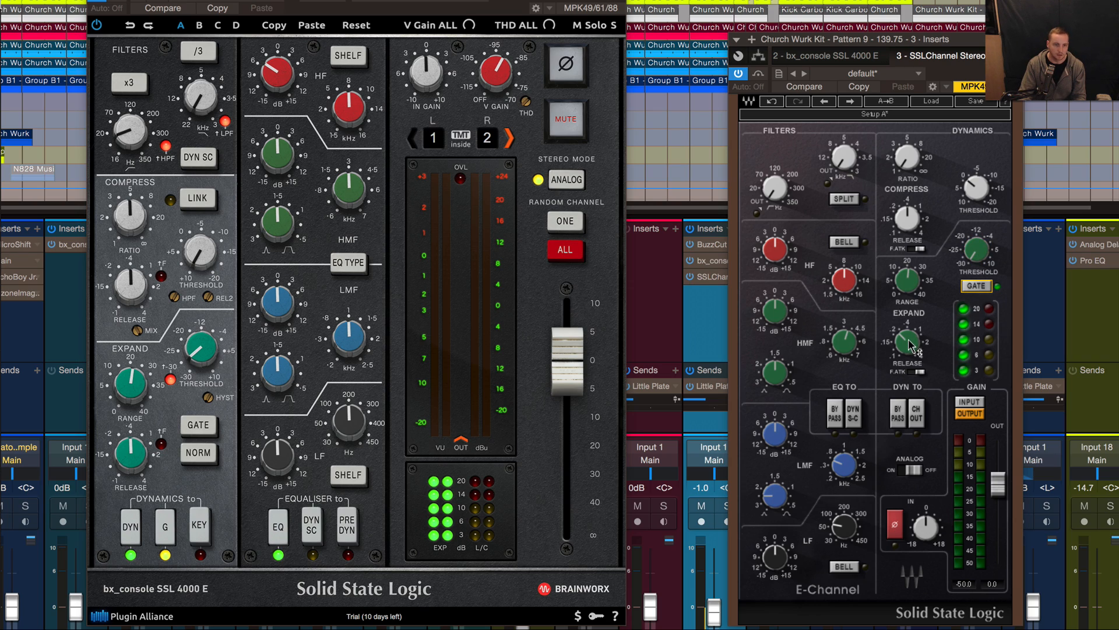
{"action": "left_click_drag", "start_coordinate": [906, 341], "coordinate": [912, 349]}
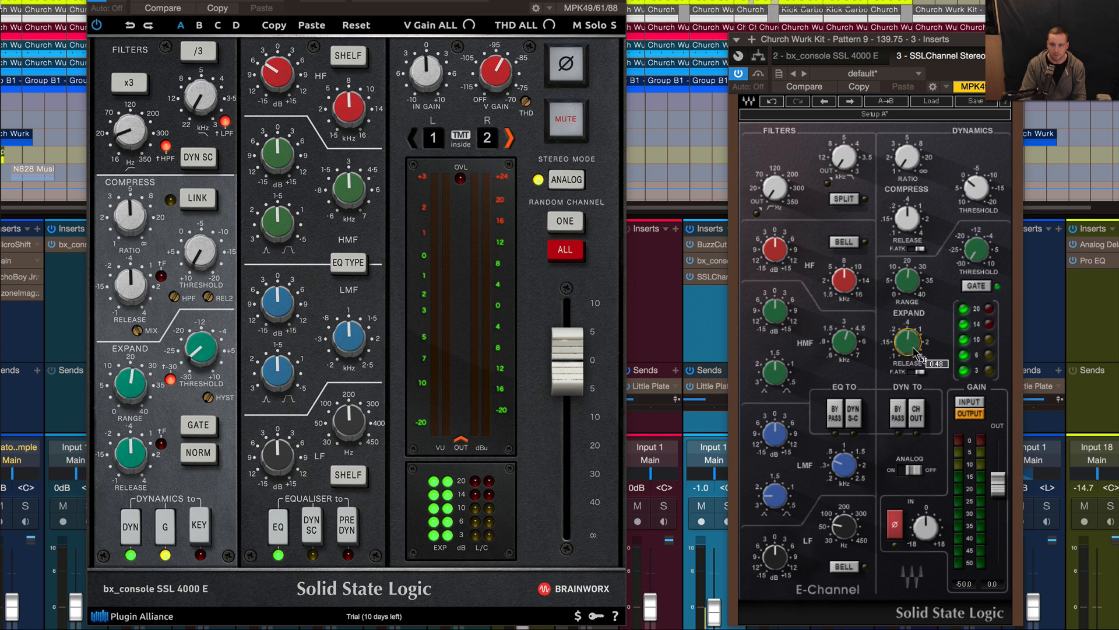
{"action": "mouse_move", "coordinate": [696, 162]}
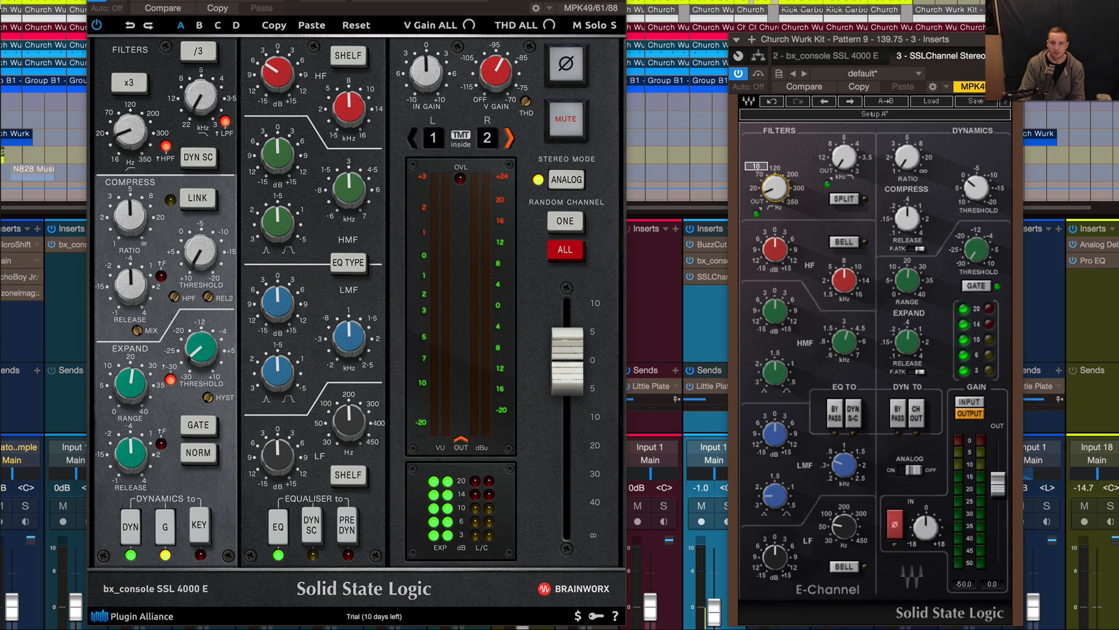
{"action": "left_click_drag", "start_coordinate": [773, 187], "coordinate": [773, 182]}
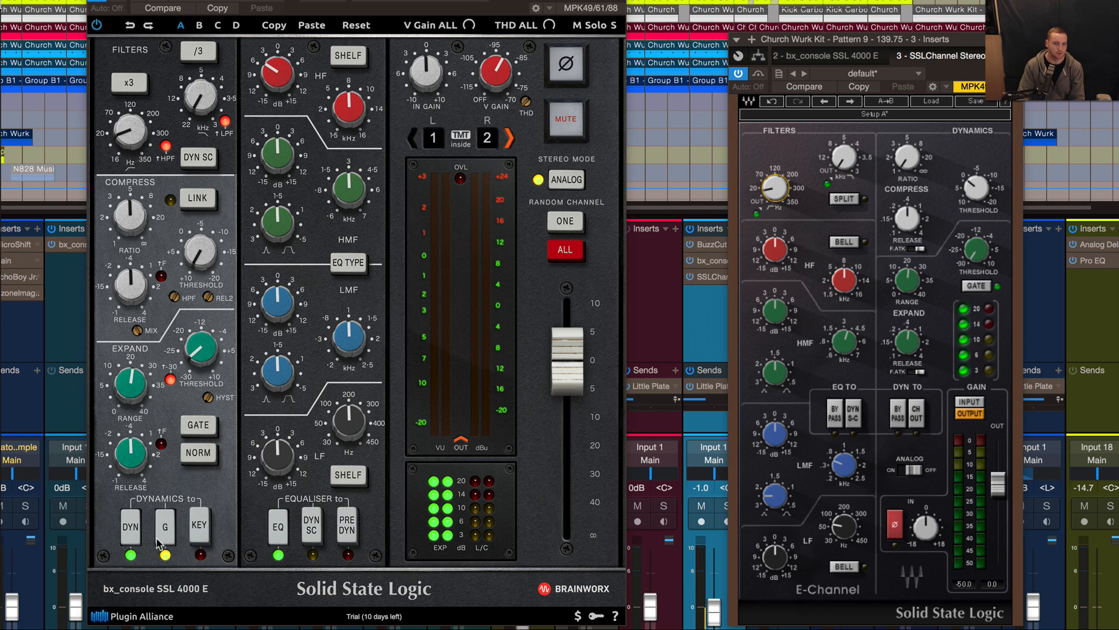
Toggle the bx_console G/E dynamics button to E, back to G, and finally E.
{"action": "left_click", "coordinate": [165, 527]}
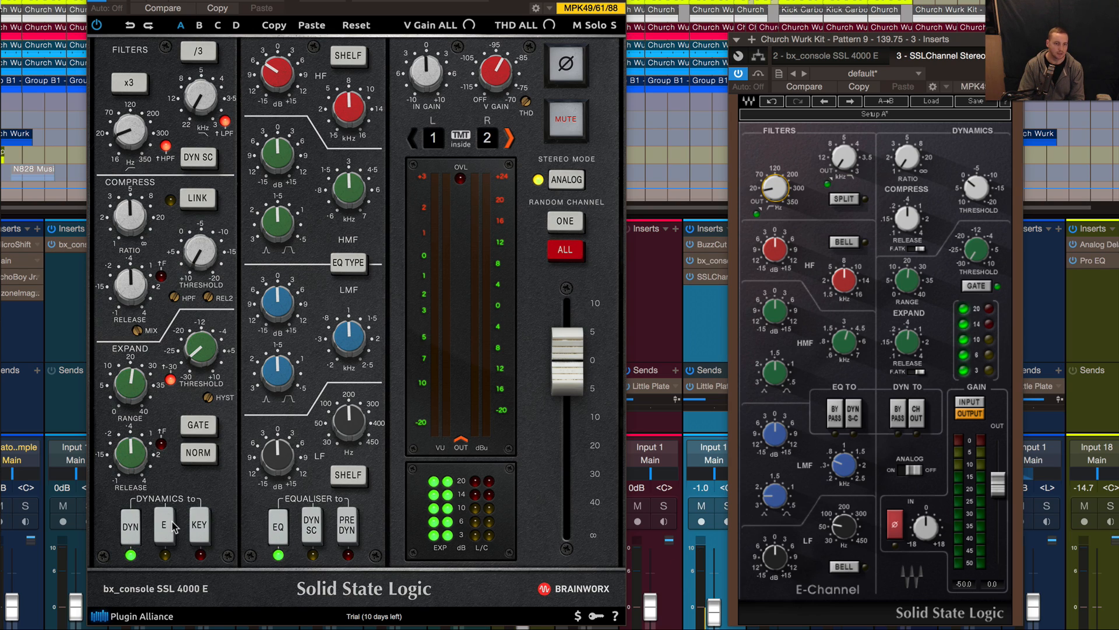
{"action": "mouse_move", "coordinate": [159, 527]}
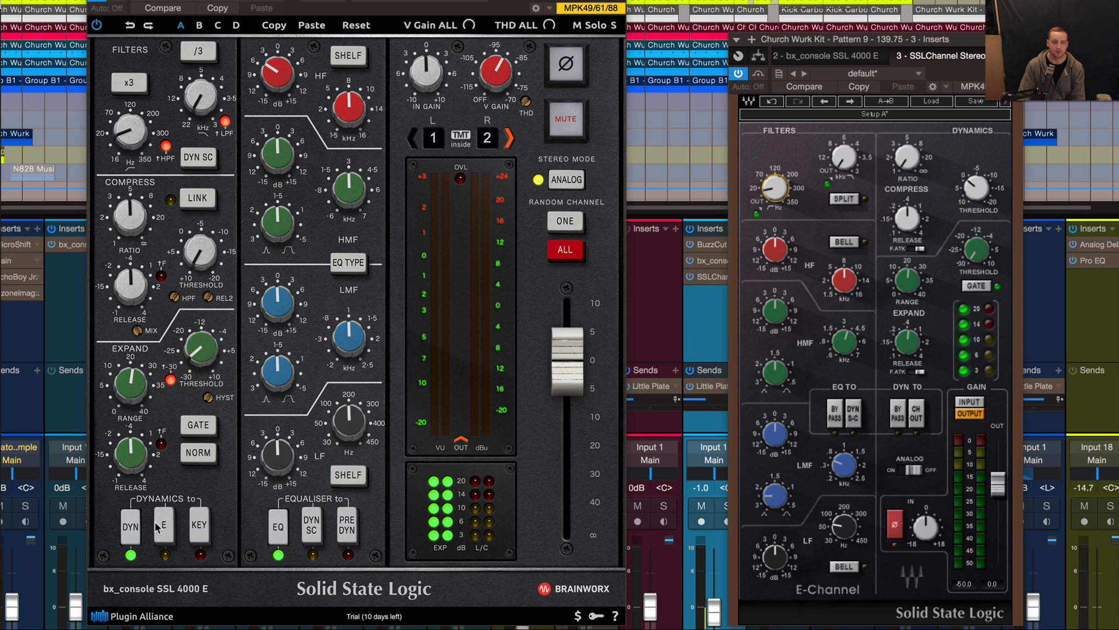
{"action": "left_click", "coordinate": [163, 526]}
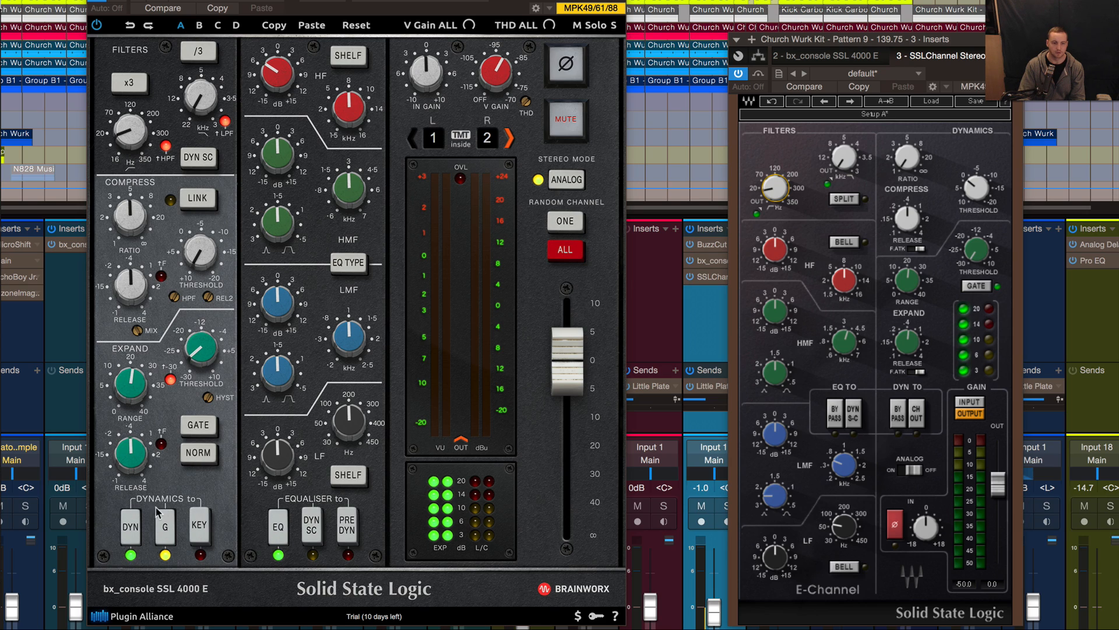
{"action": "left_click", "coordinate": [164, 527]}
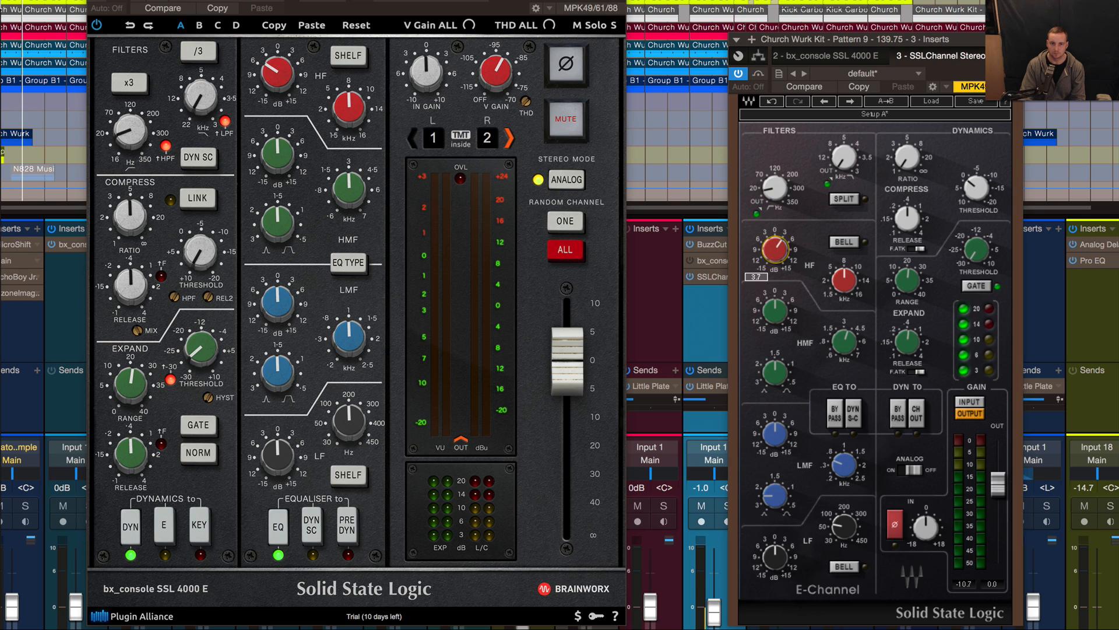
Cut SSLChannel HF gain, then set bx_console HF gain to about -5.5 dB.
{"action": "left_click_drag", "start_coordinate": [773, 251], "coordinate": [773, 272]}
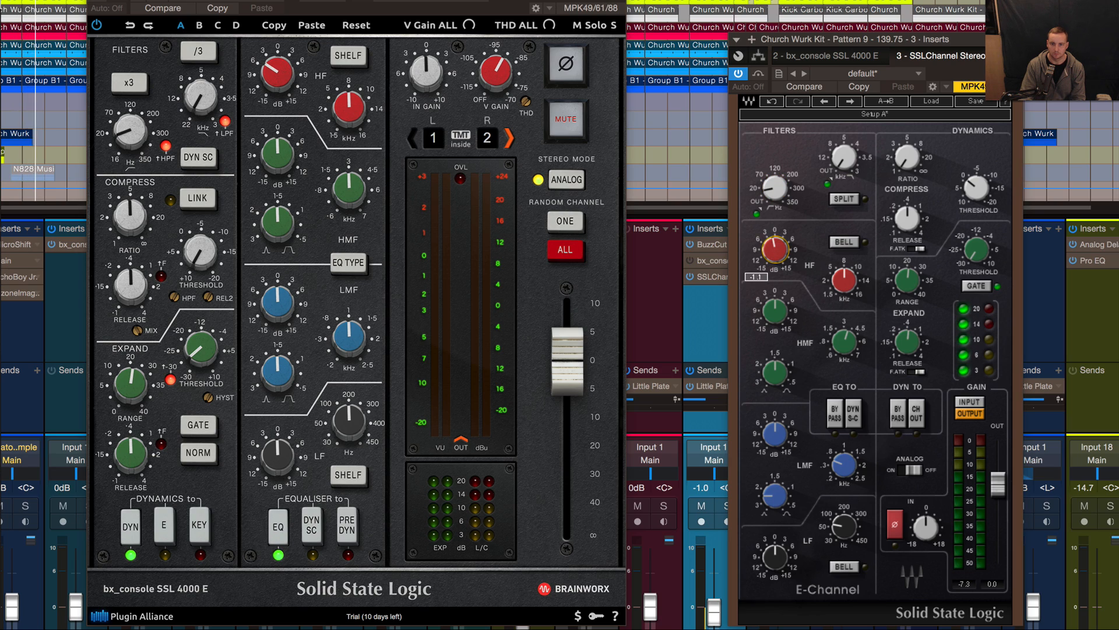
{"action": "left_click_drag", "start_coordinate": [774, 248], "coordinate": [774, 271]}
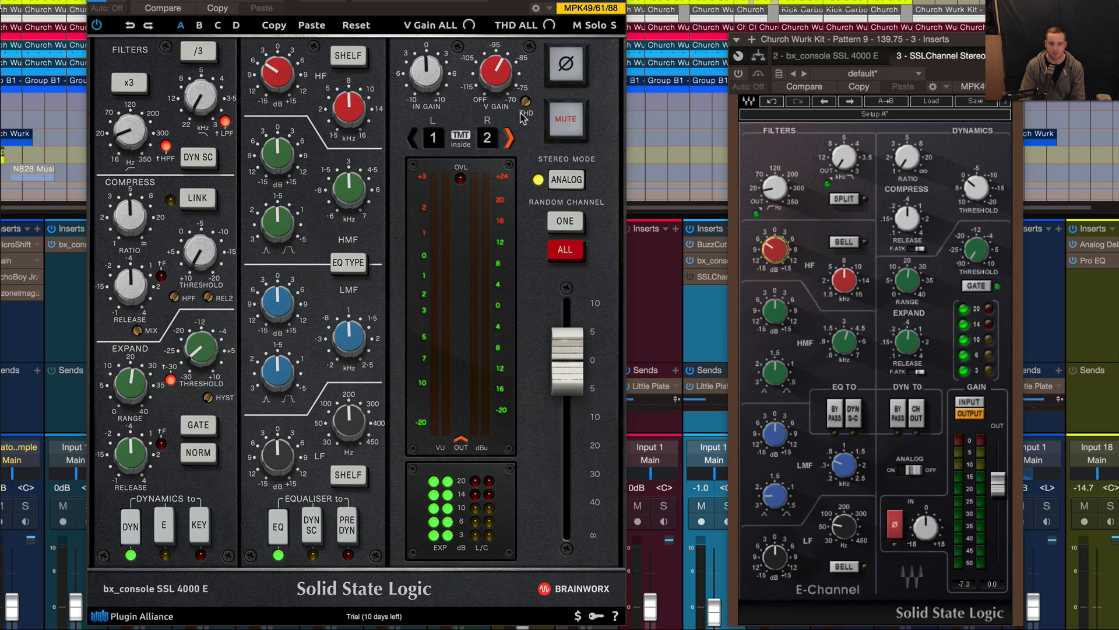
{"action": "mouse_move", "coordinate": [512, 139]}
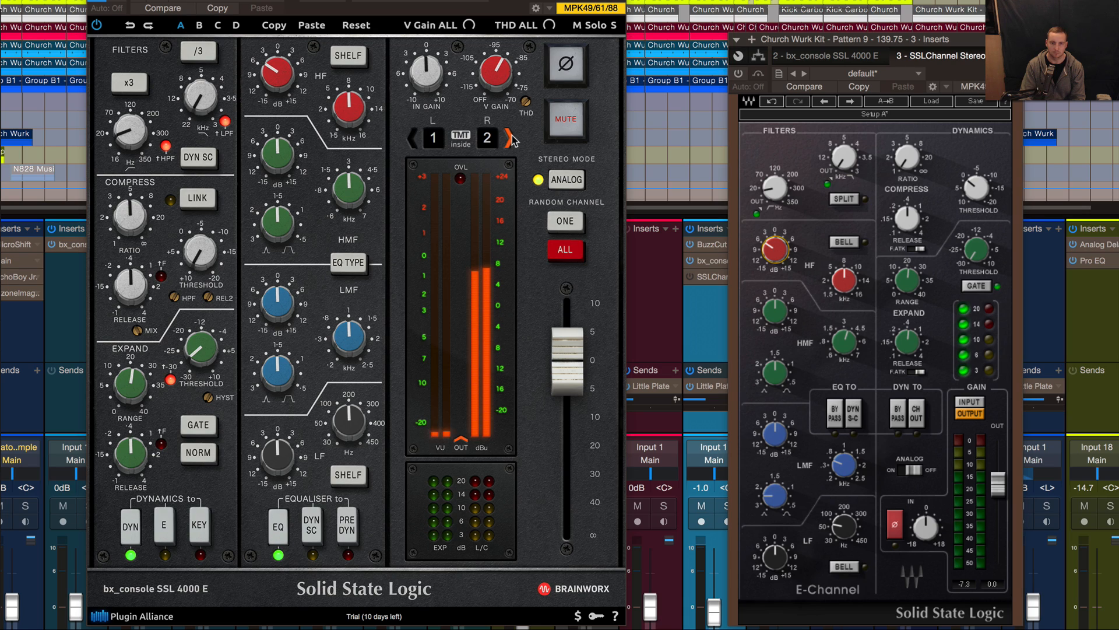
{"action": "left_click_drag", "start_coordinate": [276, 73], "coordinate": [276, 82]}
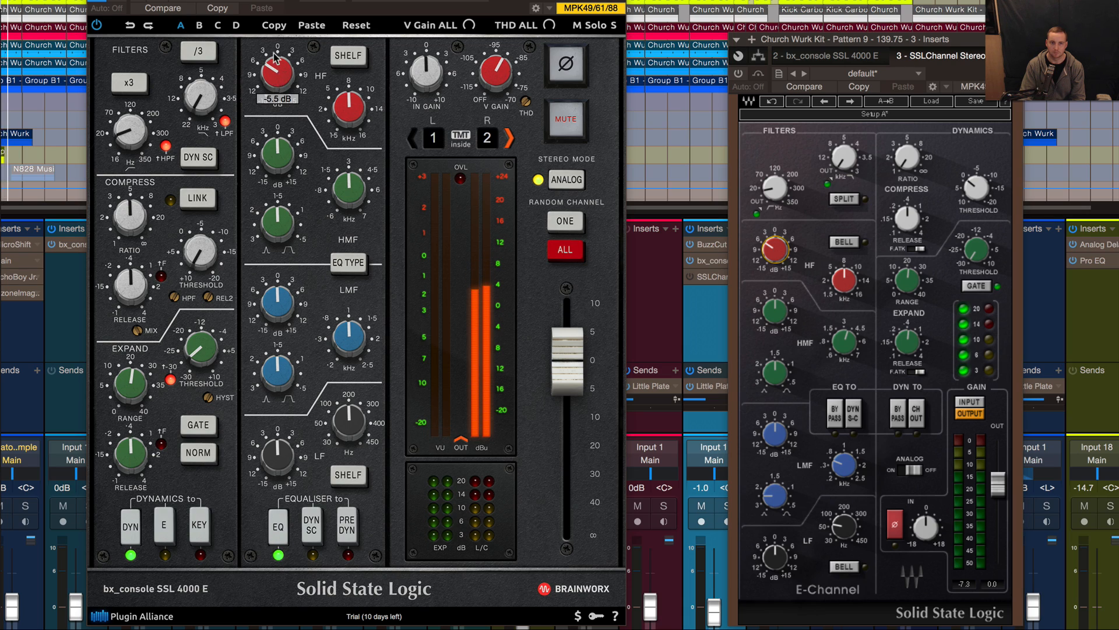
{"action": "left_click_drag", "start_coordinate": [274, 75], "coordinate": [278, 50]}
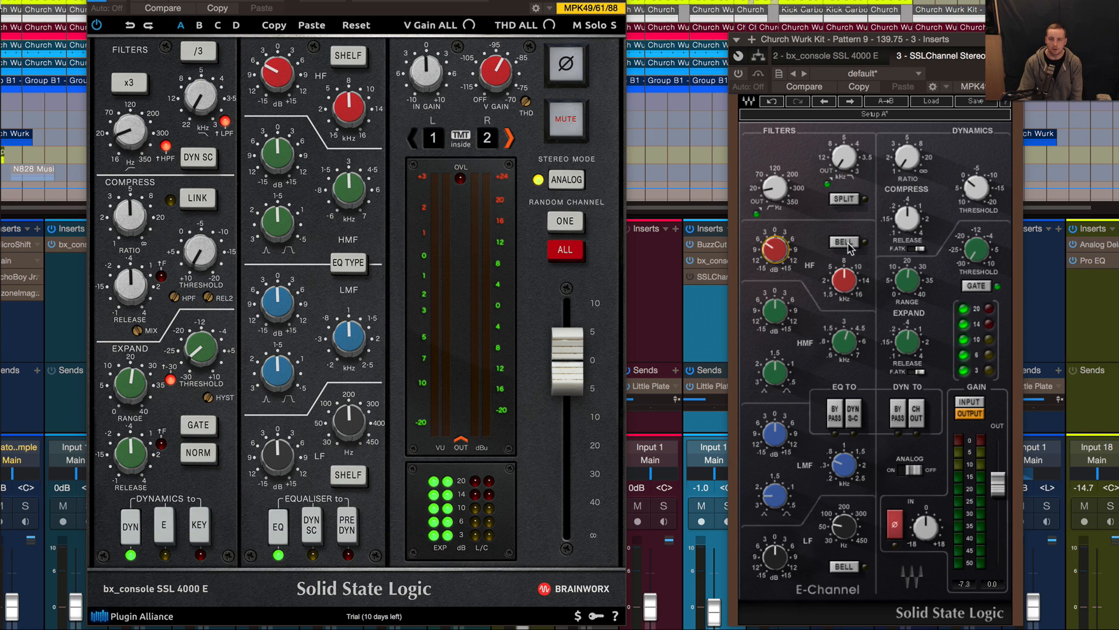
{"action": "mouse_move", "coordinate": [898, 321]}
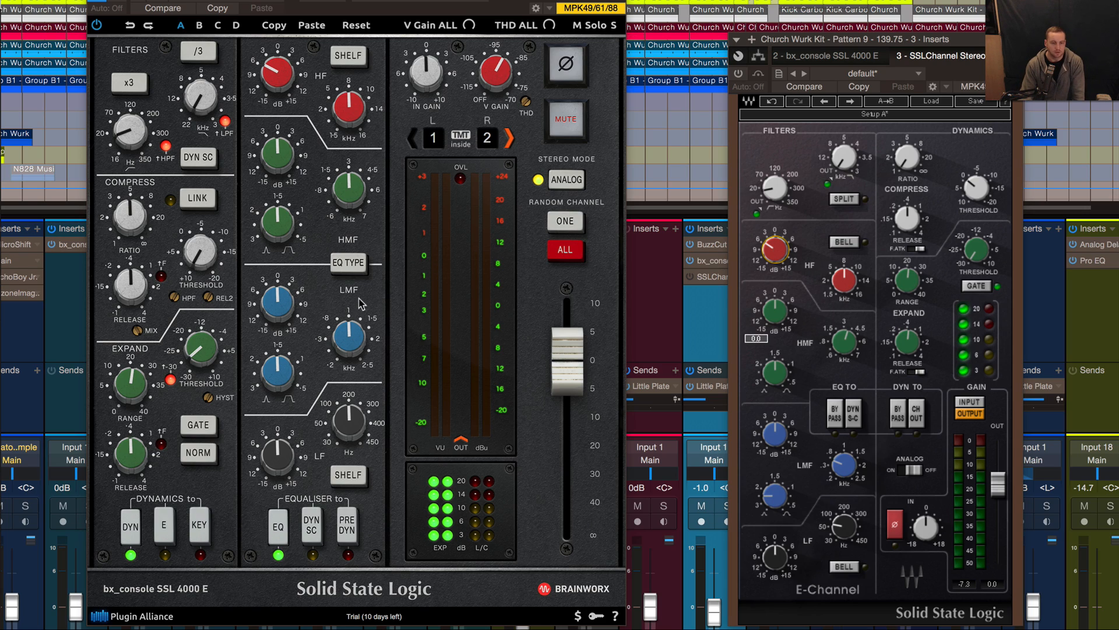
{"action": "mouse_move", "coordinate": [464, 269]}
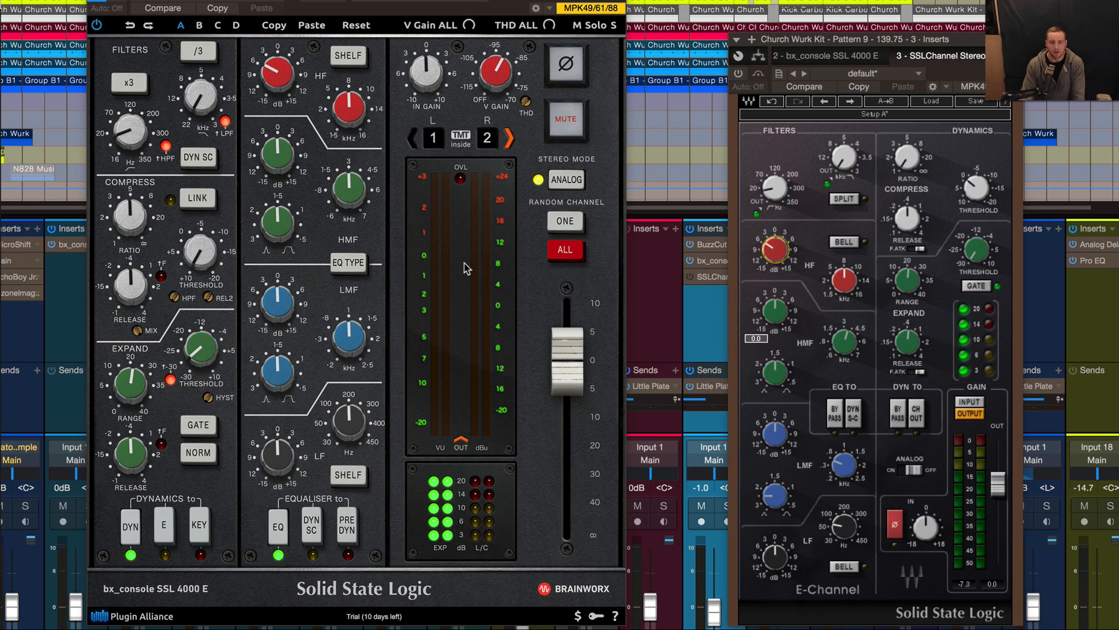
{"action": "mouse_move", "coordinate": [321, 280]}
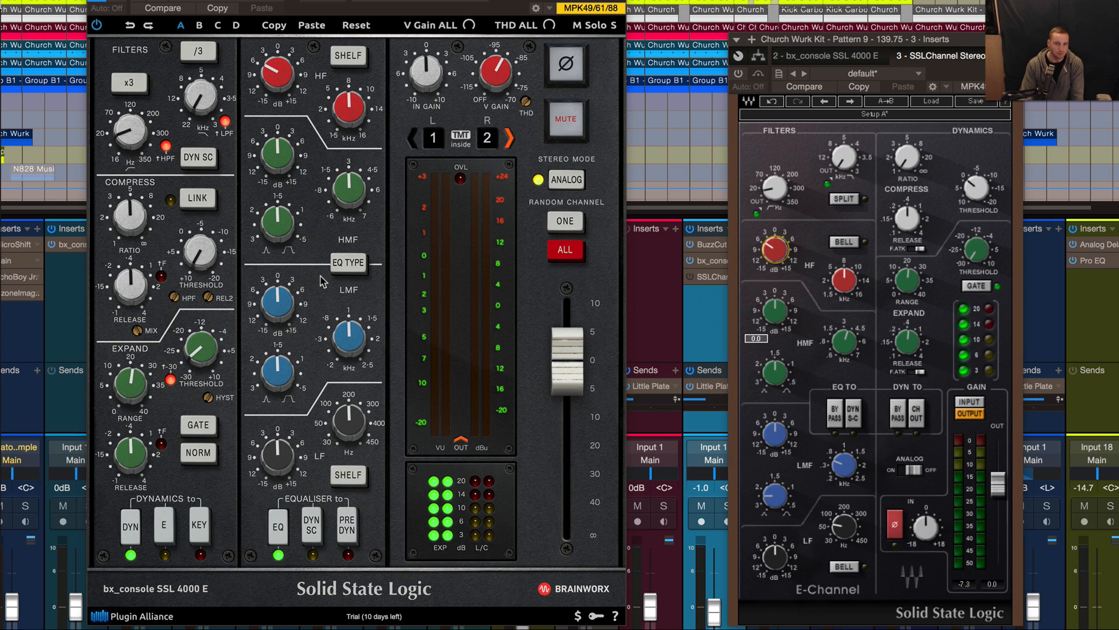
{"action": "mouse_move", "coordinate": [389, 273]}
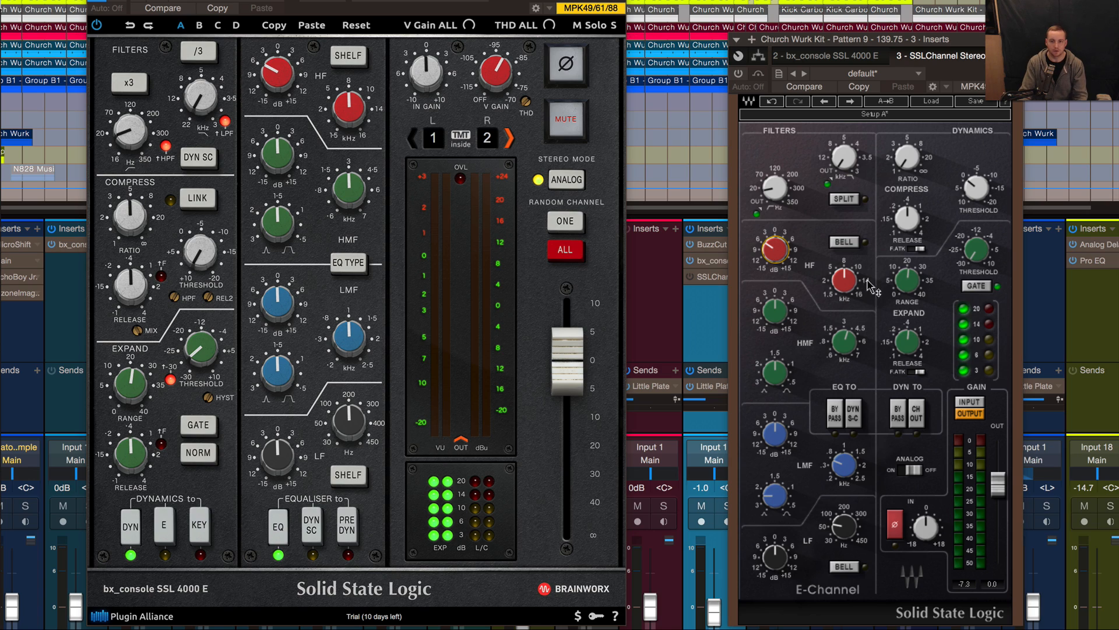
{"action": "mouse_move", "coordinate": [888, 336]}
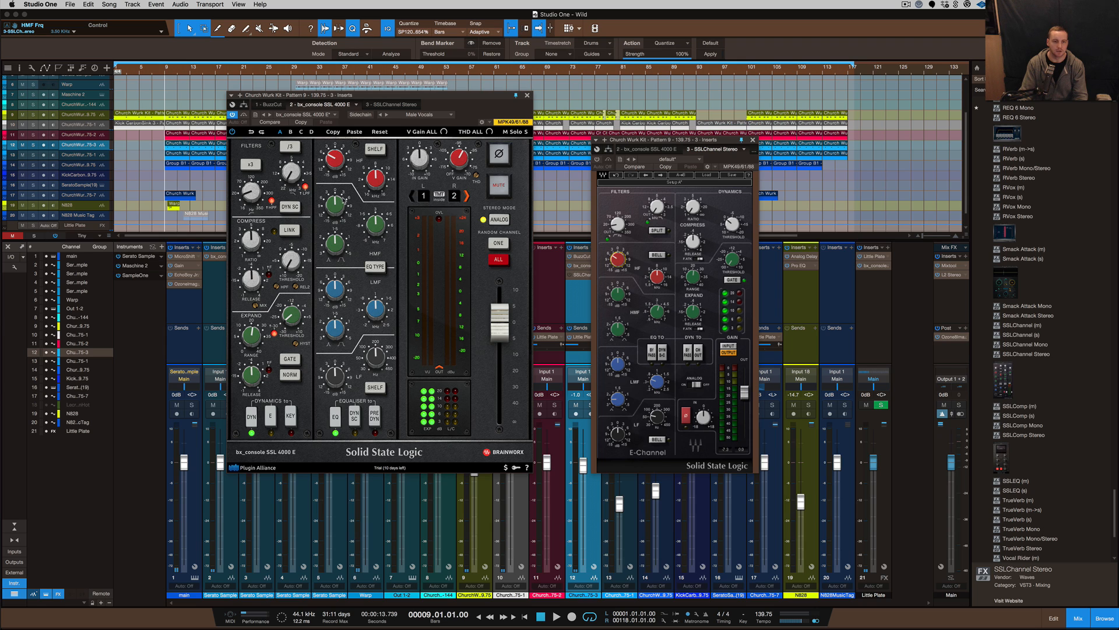
{"action": "mouse_move", "coordinate": [426, 276]}
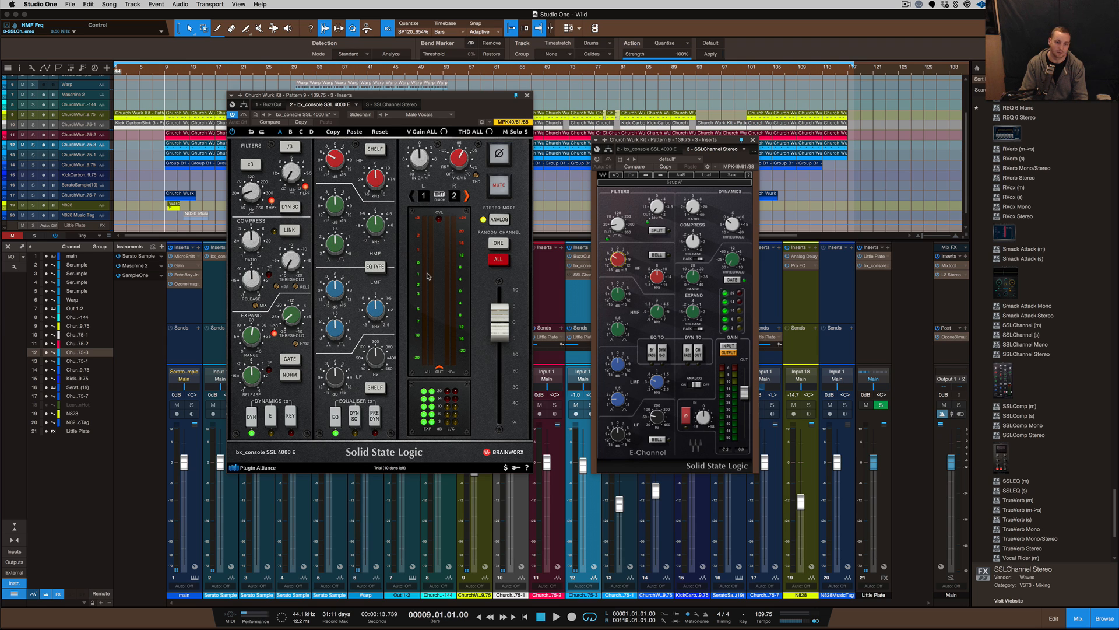
{"action": "mouse_move", "coordinate": [427, 277]}
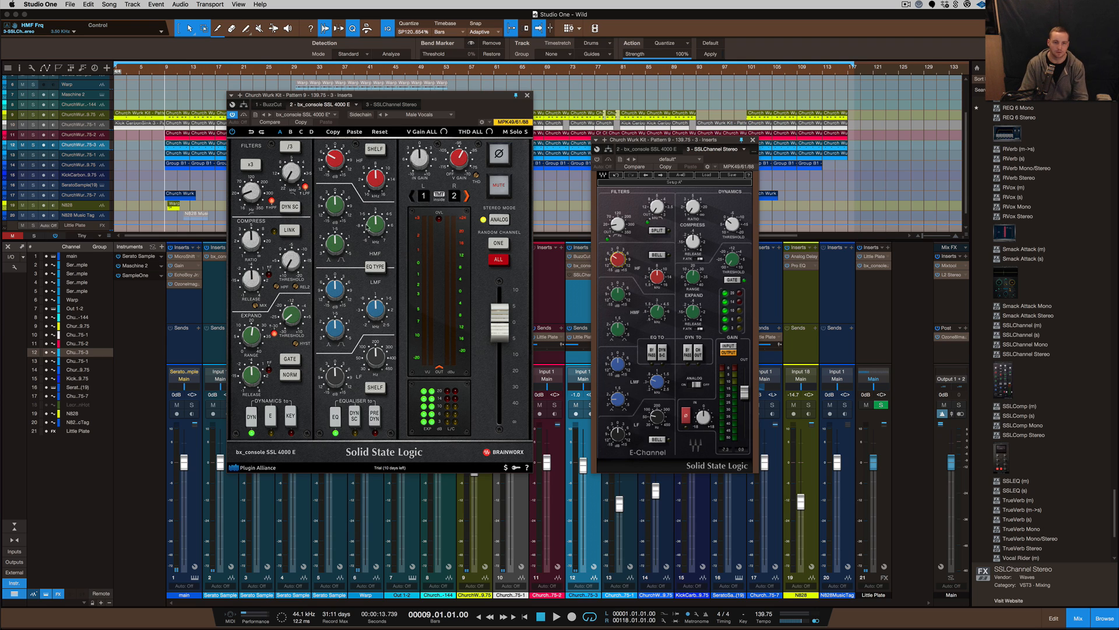